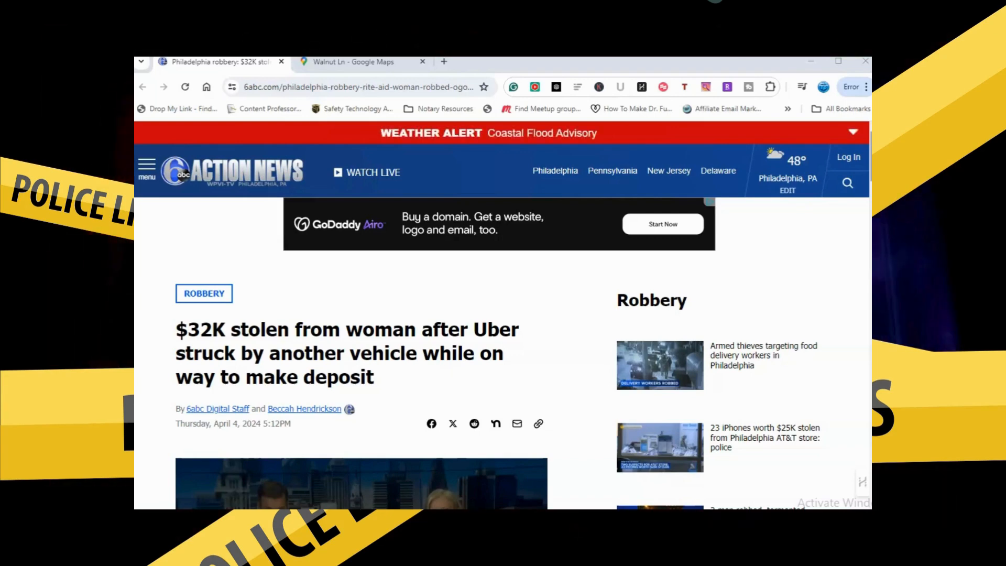
Scroll past the headline and video to the Uber crash and $32,000 Rite Aid deposit paragraphs
{"action": "scroll", "scroll_direction": "down", "scroll_amount": 3}
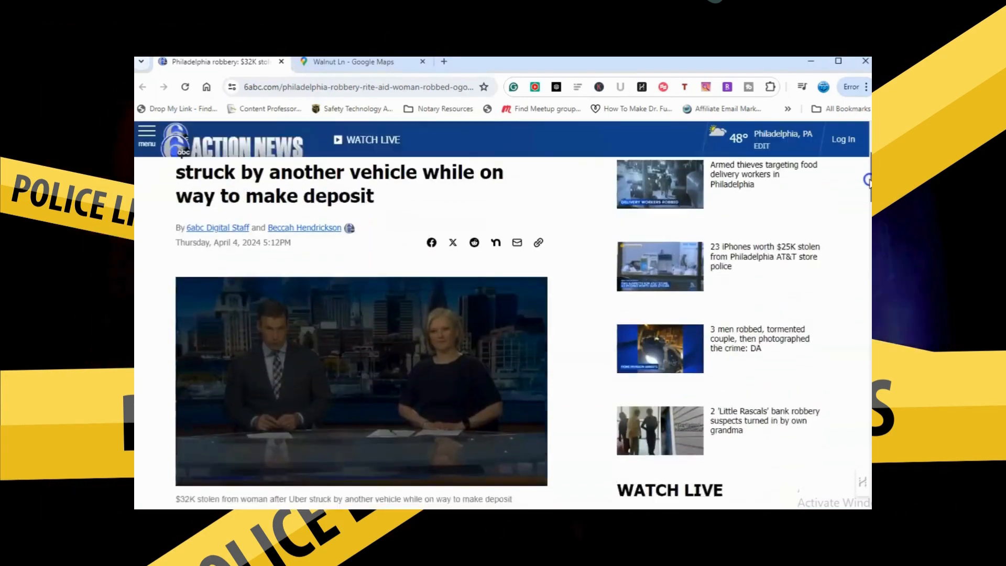
{"action": "scroll", "scroll_direction": "down", "scroll_amount": 3}
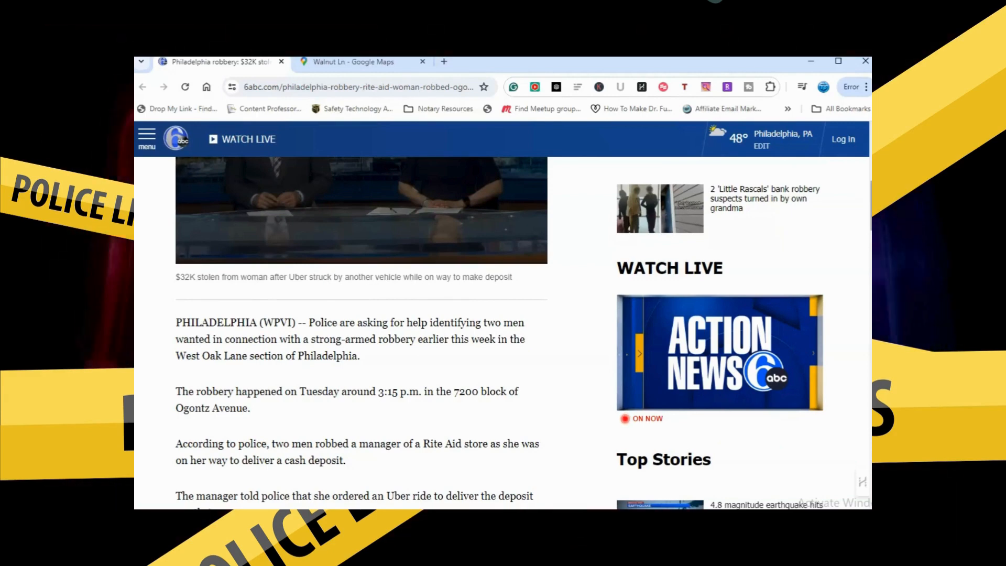
{"action": "scroll", "scroll_direction": "down", "scroll_amount": 3}
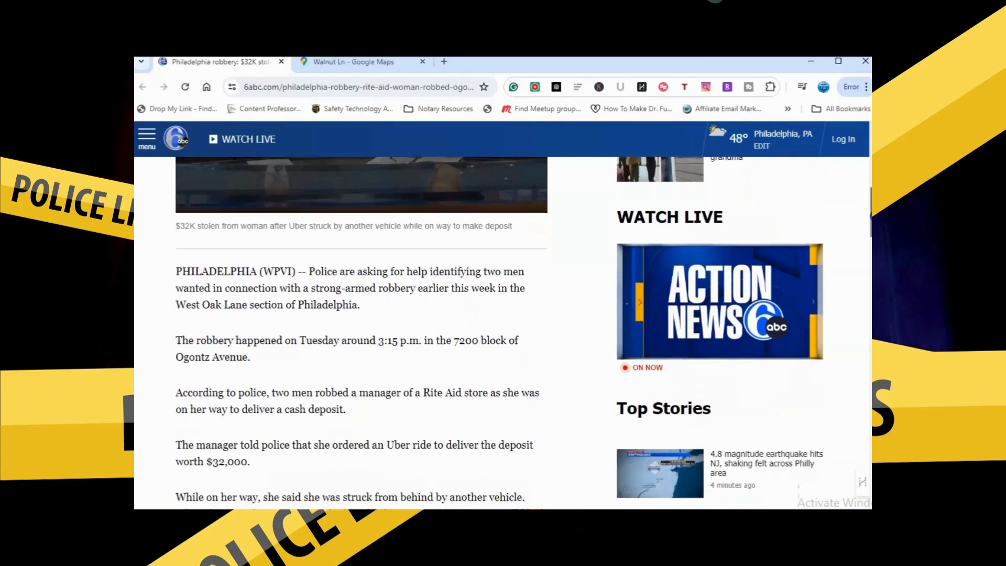
{"action": "scroll", "scroll_direction": "down", "scroll_amount": 3}
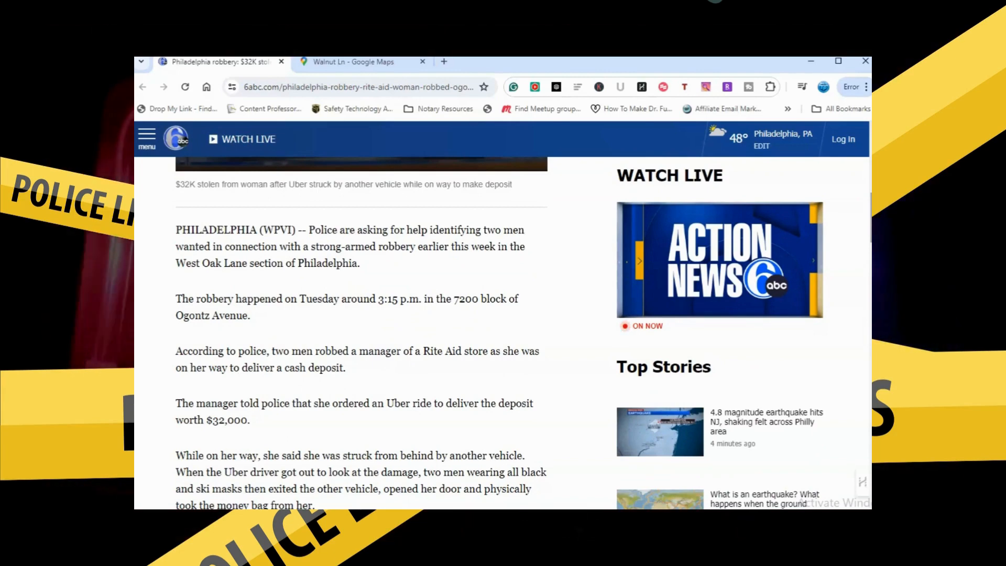
{"action": "scroll", "scroll_direction": "down", "scroll_amount": 3}
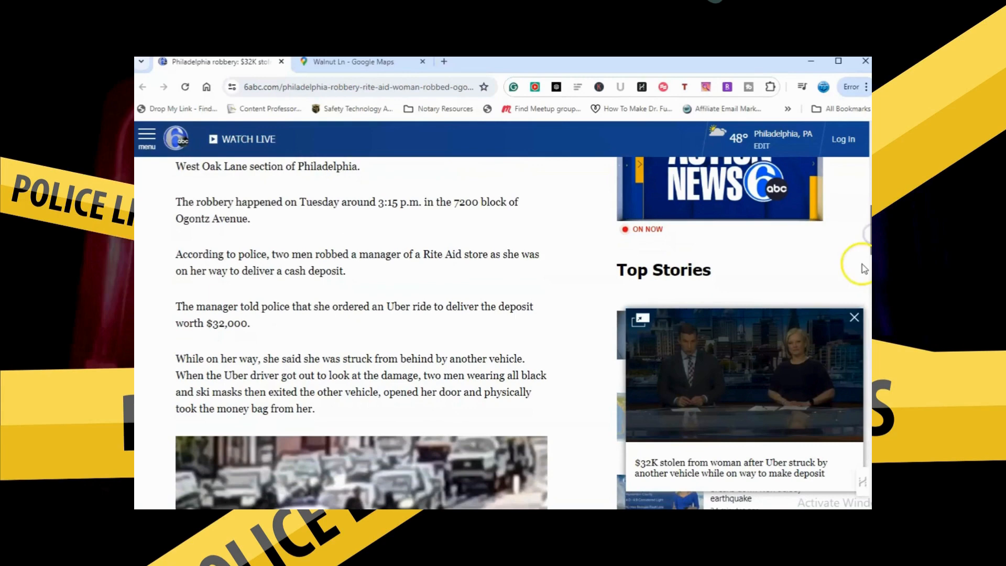
Close the pop-out mini player and scroll down to the $32K STOLEN DURING UBER RIDE clip
{"action": "left_click", "coordinate": [854, 317]}
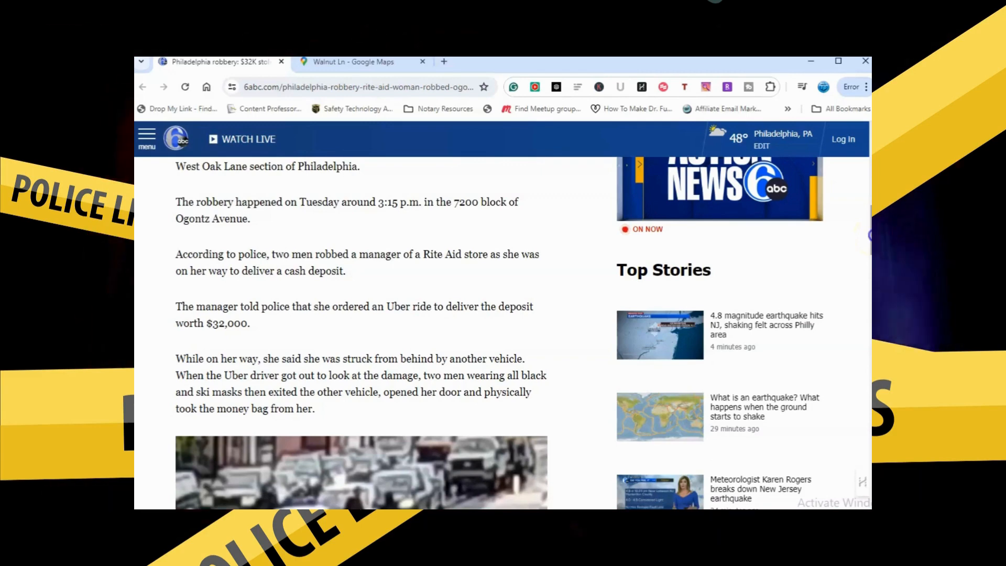
{"action": "scroll", "scroll_direction": "down", "scroll_amount": 3}
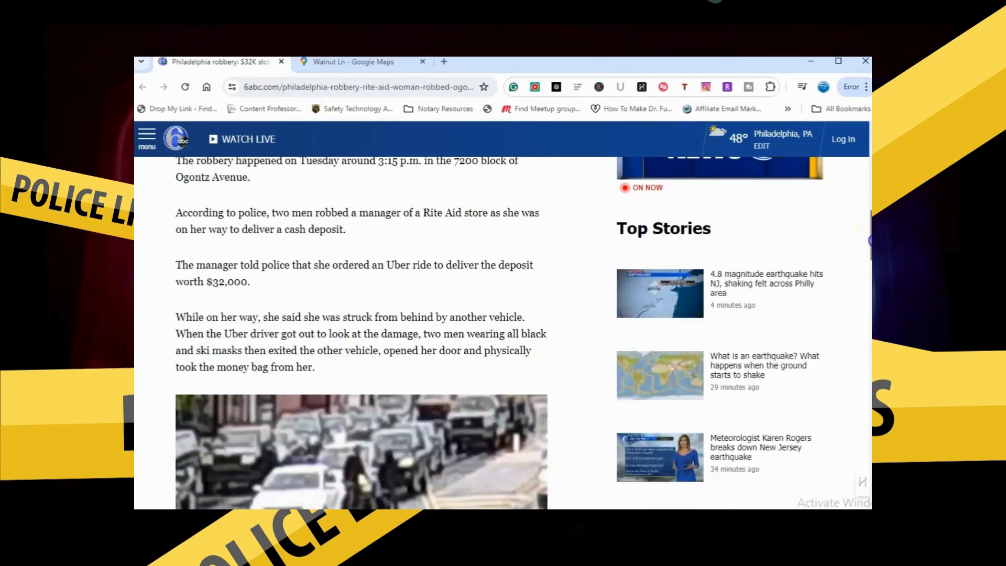
{"action": "scroll", "scroll_direction": "down", "scroll_amount": 3}
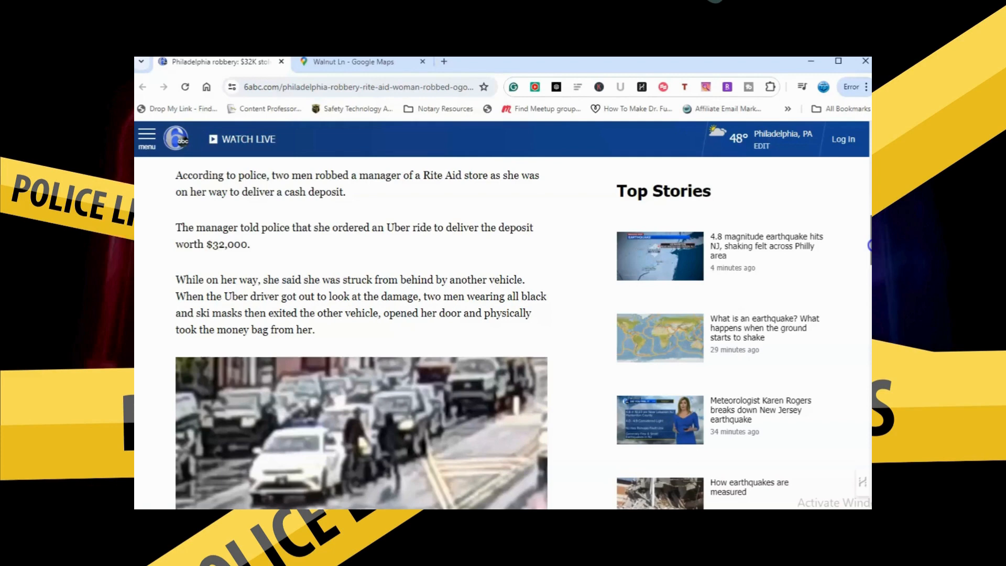
{"action": "scroll", "scroll_direction": "down", "scroll_amount": 3}
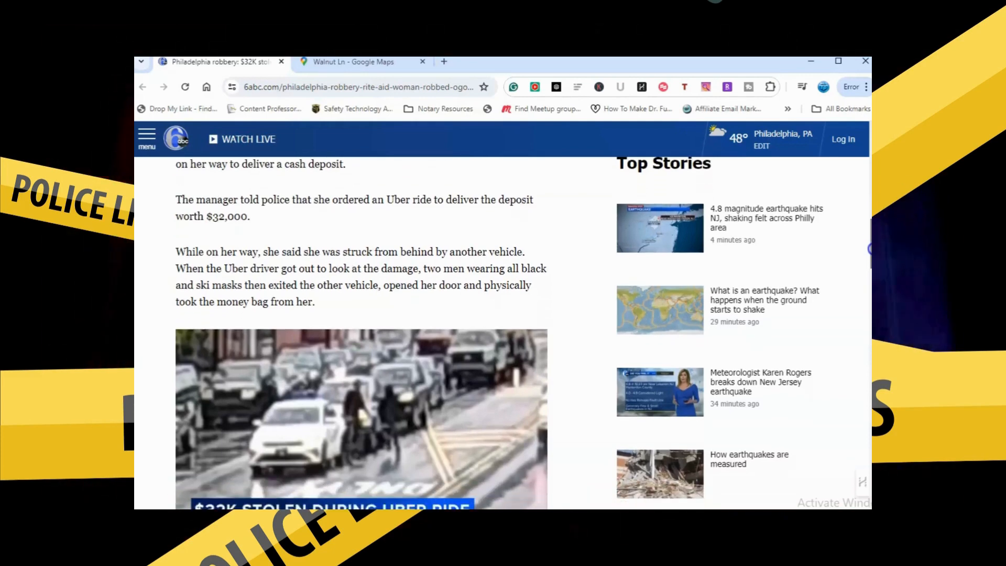
{"action": "scroll", "scroll_direction": "down", "scroll_amount": 3}
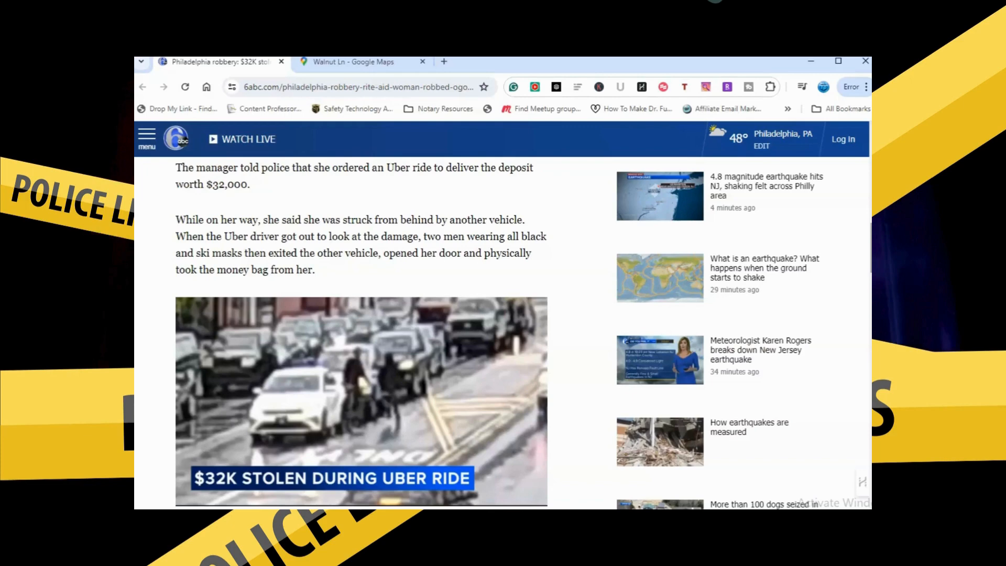
{"action": "scroll", "scroll_direction": "down", "scroll_amount": 3}
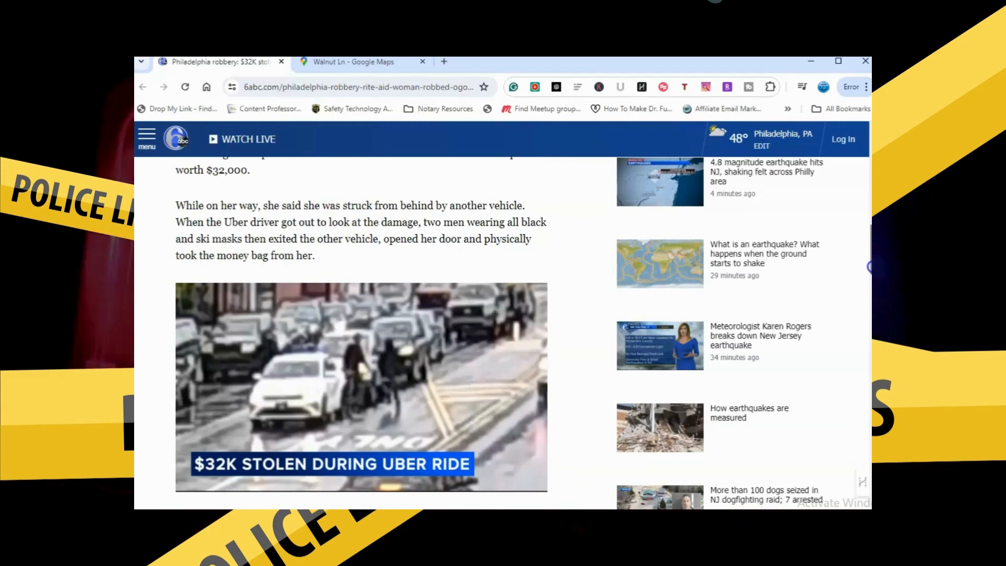
{"action": "scroll", "scroll_direction": "down", "scroll_amount": 3}
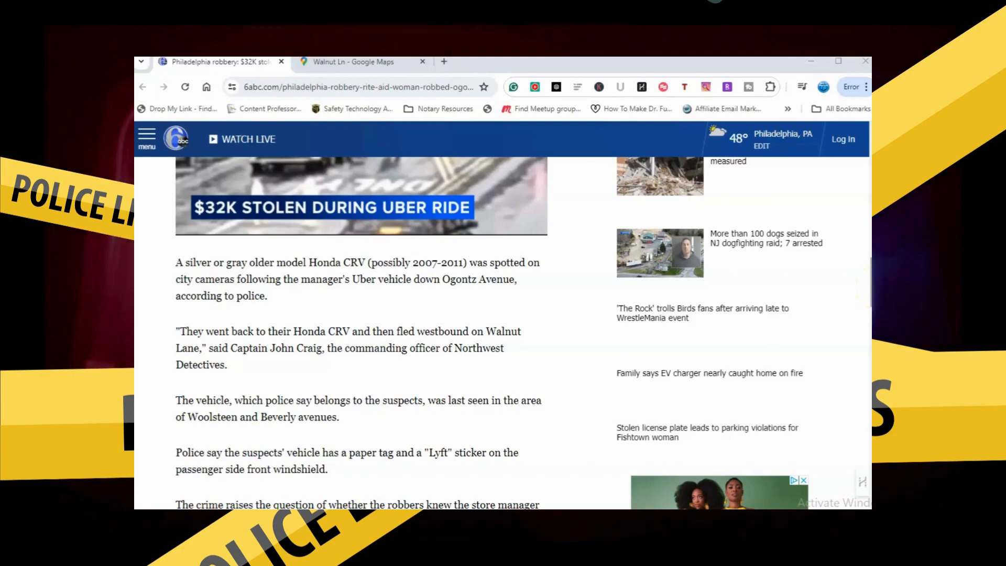
Scroll past the surveillance photo and quotes to the police tip-line paragraph and Related Topics
{"action": "scroll", "scroll_direction": "down", "scroll_amount": 3}
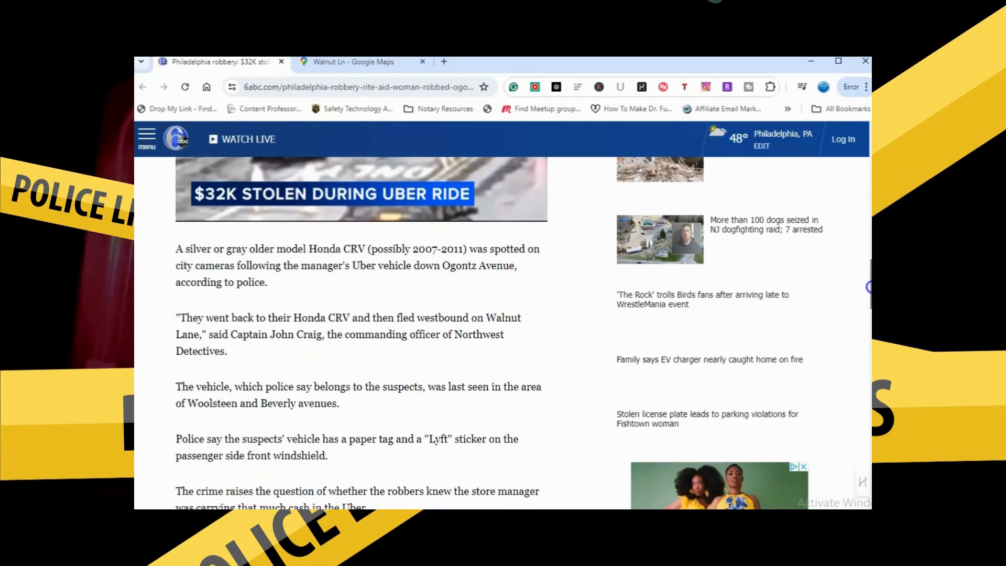
{"action": "scroll", "scroll_direction": "down", "scroll_amount": 3}
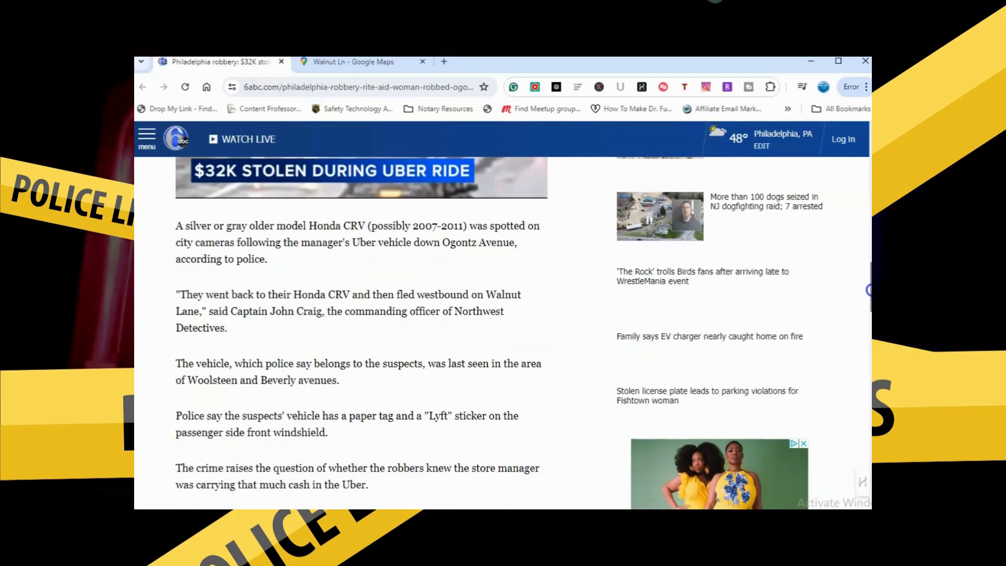
{"action": "scroll", "scroll_direction": "down", "scroll_amount": 3}
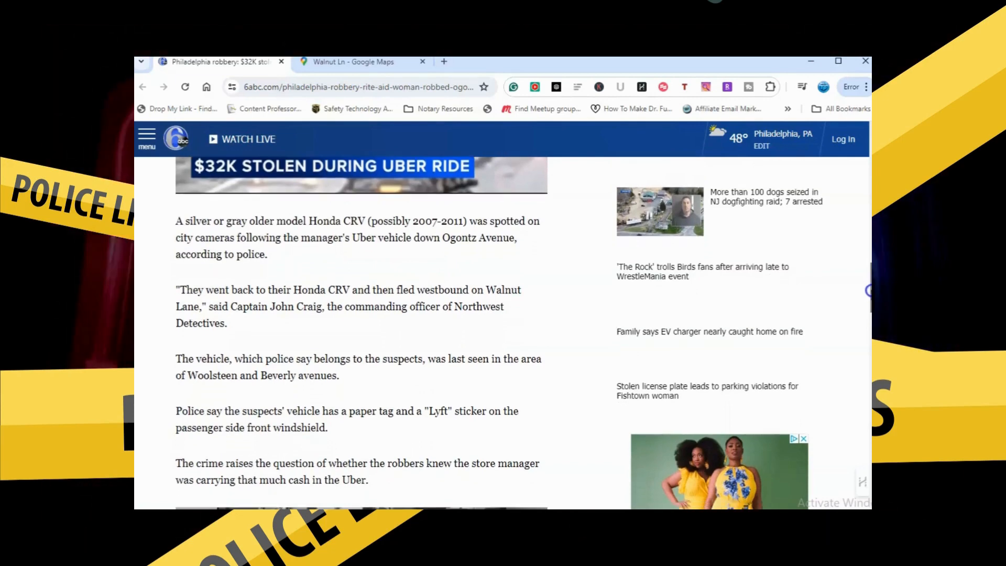
{"action": "scroll", "scroll_direction": "down", "scroll_amount": 3}
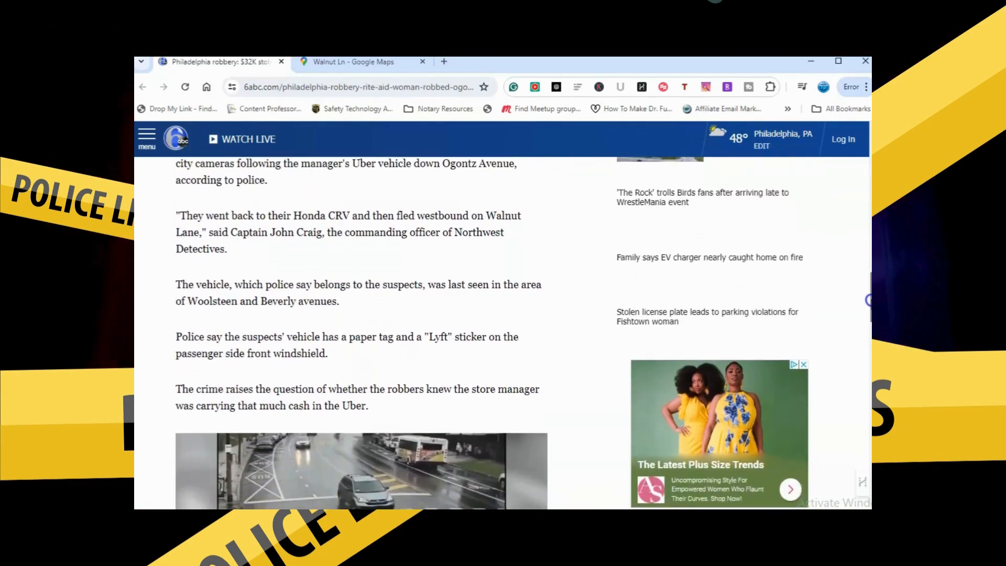
{"action": "scroll", "scroll_direction": "down", "scroll_amount": 3}
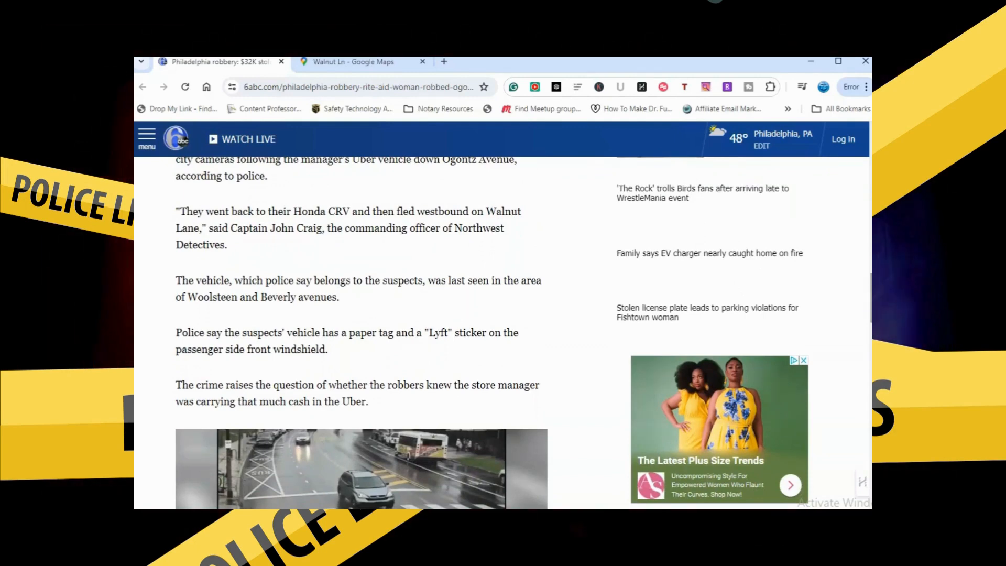
{"action": "scroll", "scroll_direction": "down", "scroll_amount": 3}
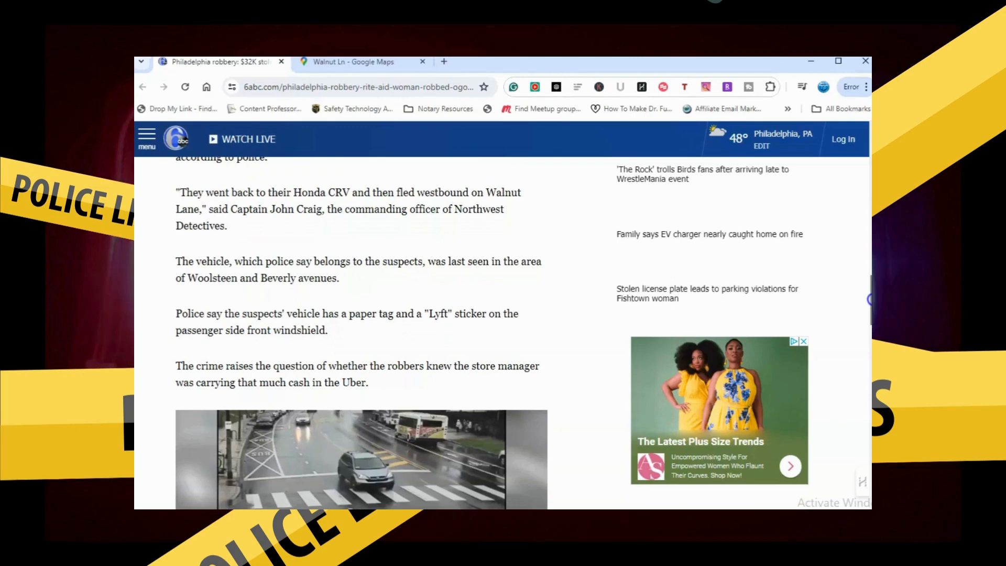
{"action": "scroll", "scroll_direction": "down", "scroll_amount": 3}
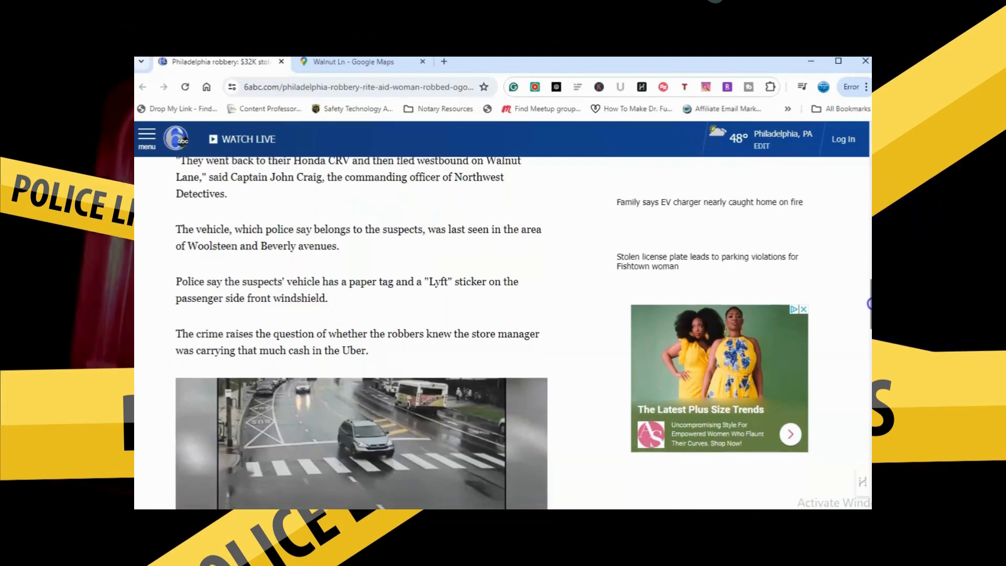
{"action": "scroll", "scroll_direction": "down", "scroll_amount": 3}
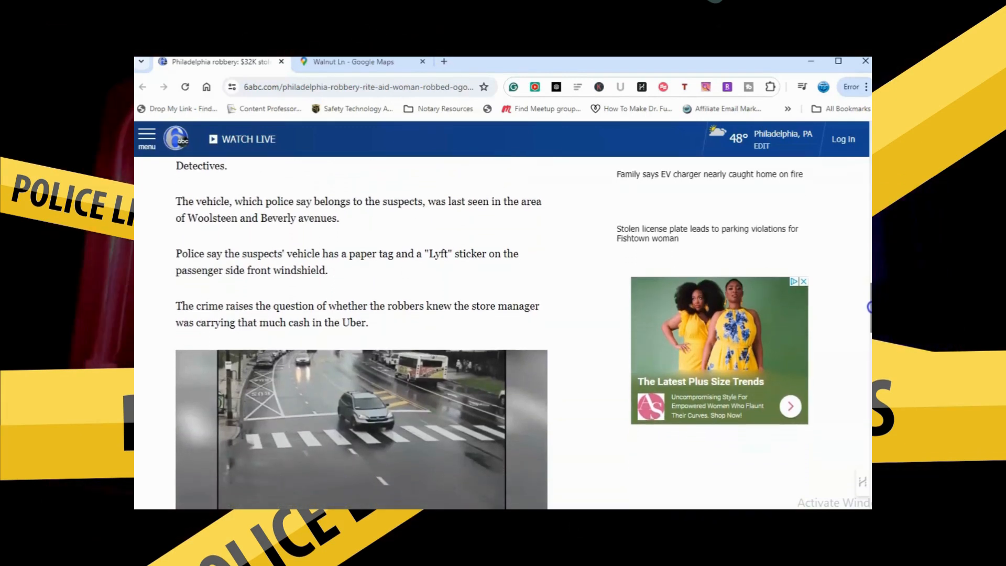
{"action": "scroll", "scroll_direction": "down", "scroll_amount": 3}
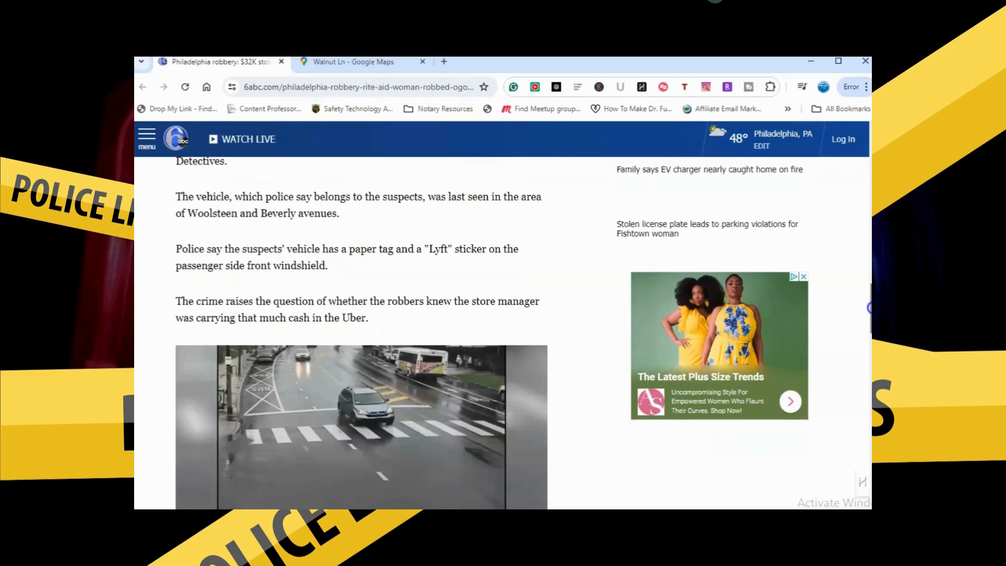
{"action": "scroll", "scroll_direction": "down", "scroll_amount": 3}
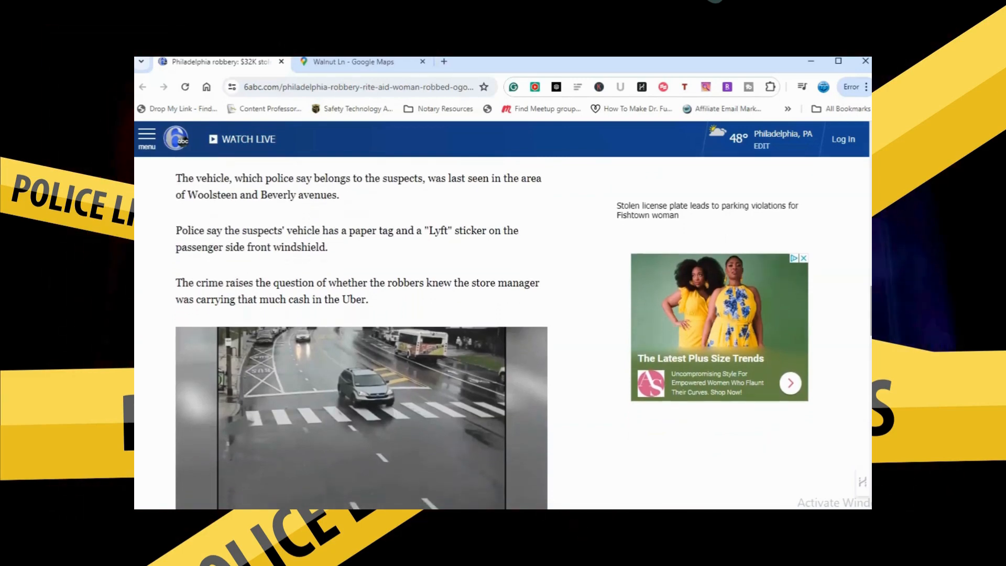
{"action": "scroll", "scroll_direction": "down", "scroll_amount": 3}
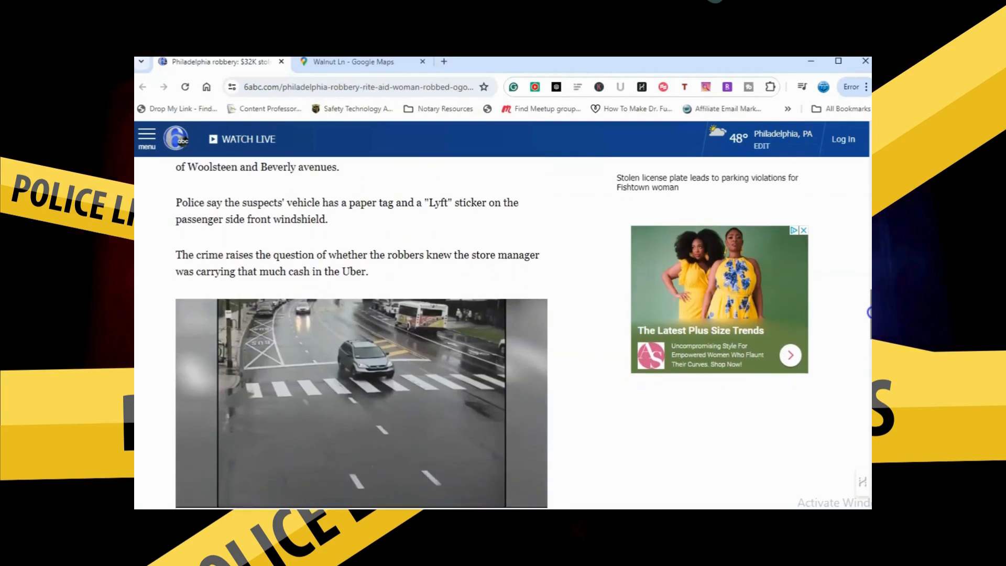
{"action": "scroll", "scroll_direction": "down", "scroll_amount": 3}
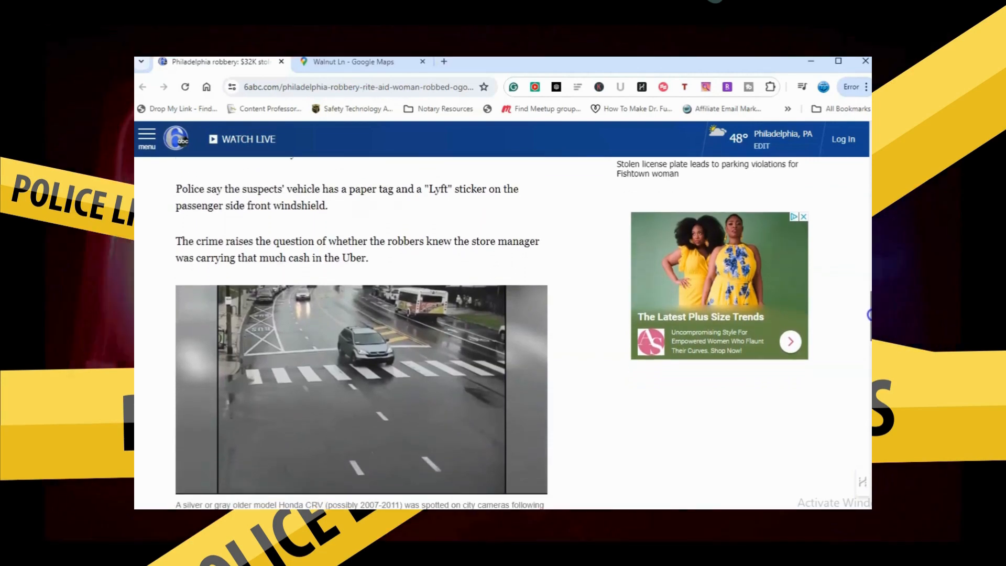
{"action": "scroll", "scroll_direction": "down", "scroll_amount": 3}
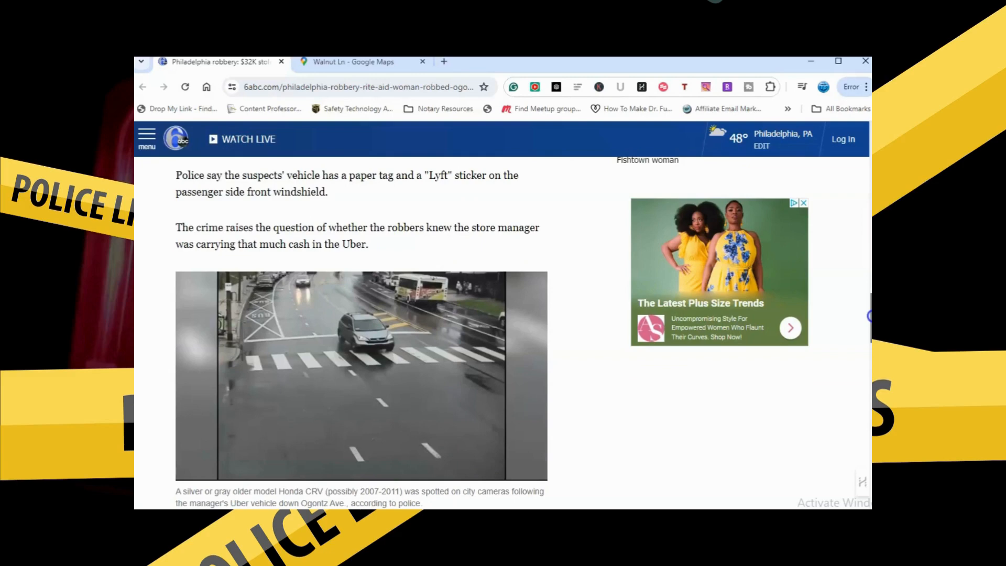
{"action": "scroll", "scroll_direction": "down", "scroll_amount": 3}
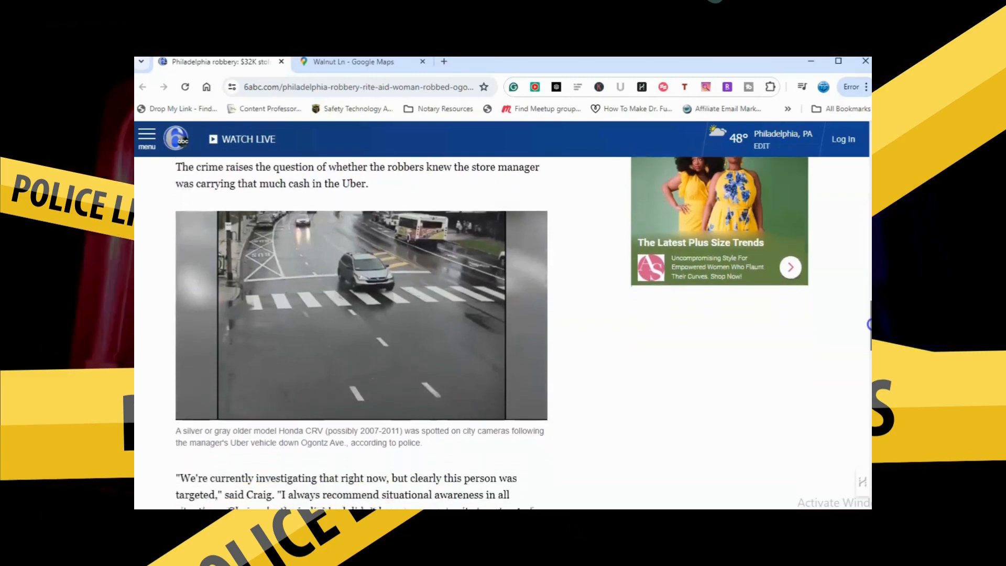
{"action": "scroll", "scroll_direction": "down", "scroll_amount": 3}
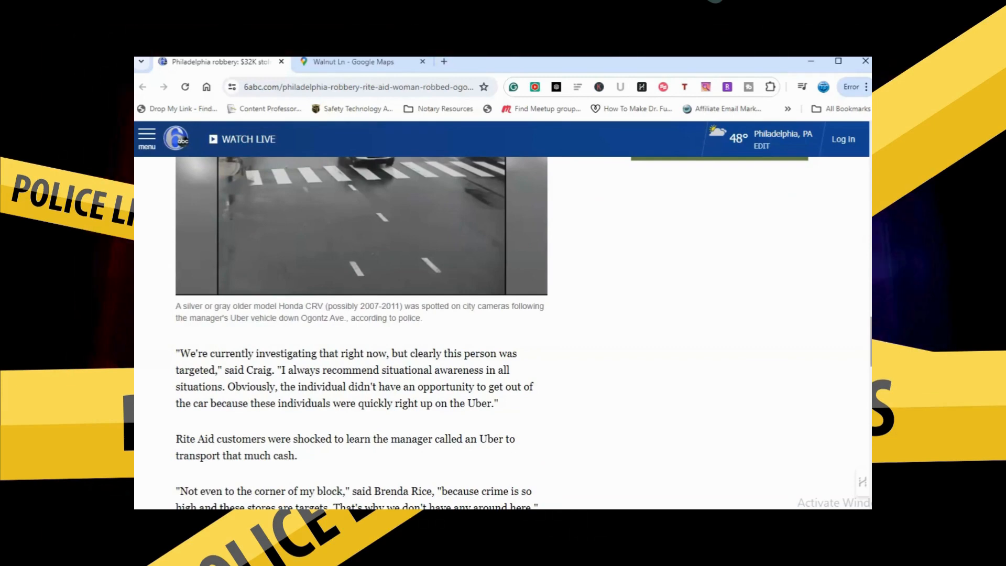
{"action": "scroll", "scroll_direction": "down", "scroll_amount": 3}
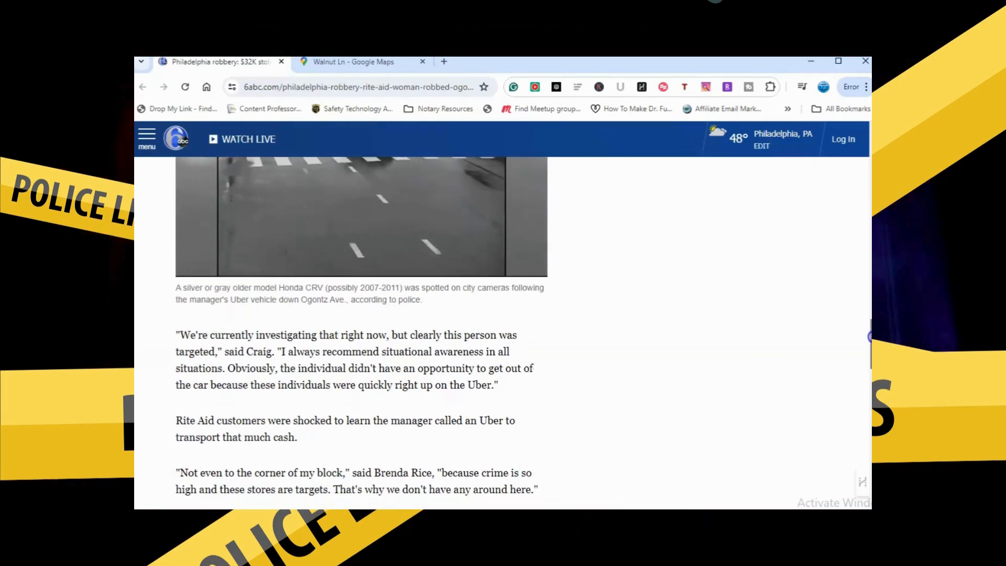
{"action": "scroll", "scroll_direction": "down", "scroll_amount": 3}
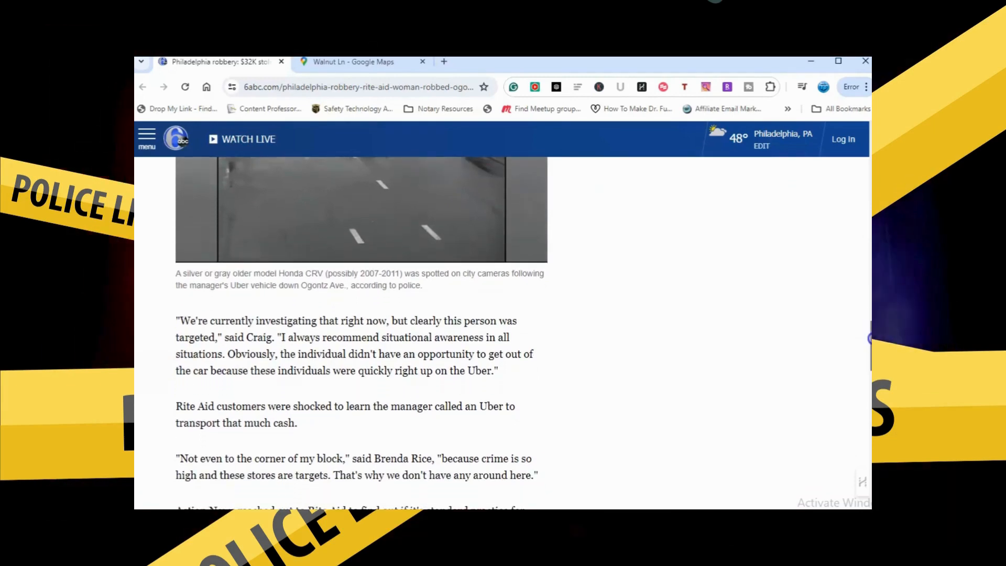
{"action": "scroll", "scroll_direction": "down", "scroll_amount": 3}
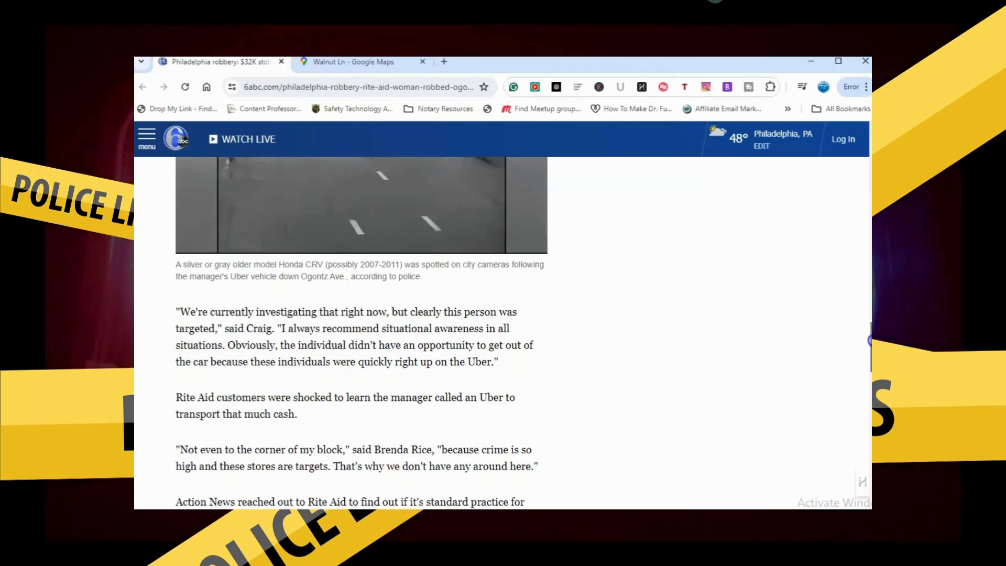
{"action": "scroll", "scroll_direction": "down", "scroll_amount": 3}
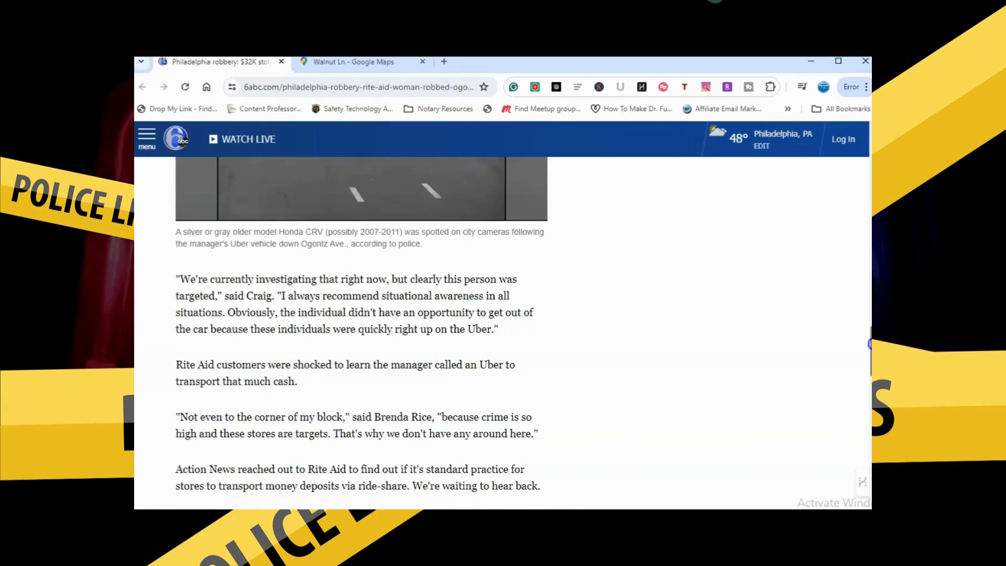
{"action": "scroll", "scroll_direction": "down", "scroll_amount": 3}
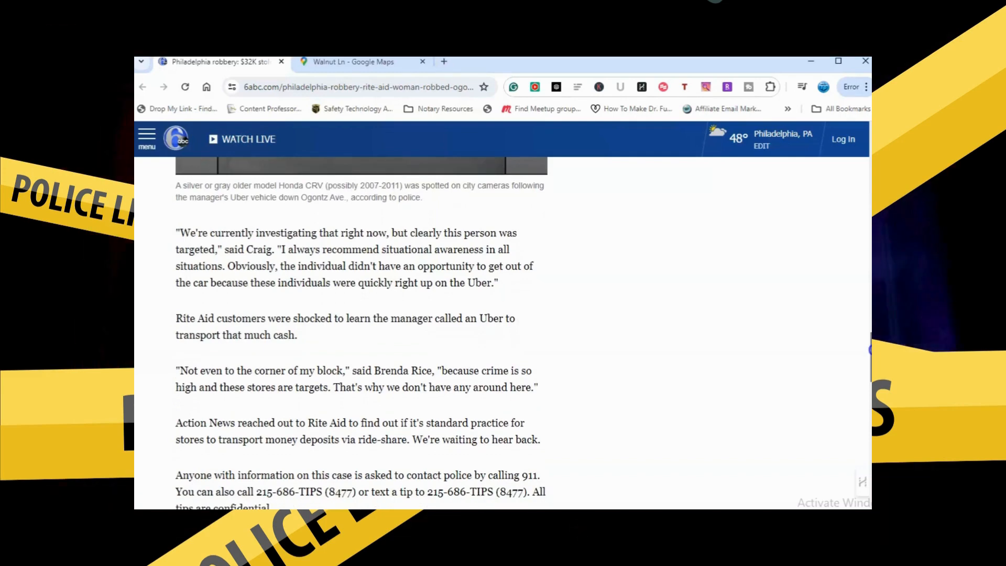
{"action": "scroll", "scroll_direction": "down", "scroll_amount": 3}
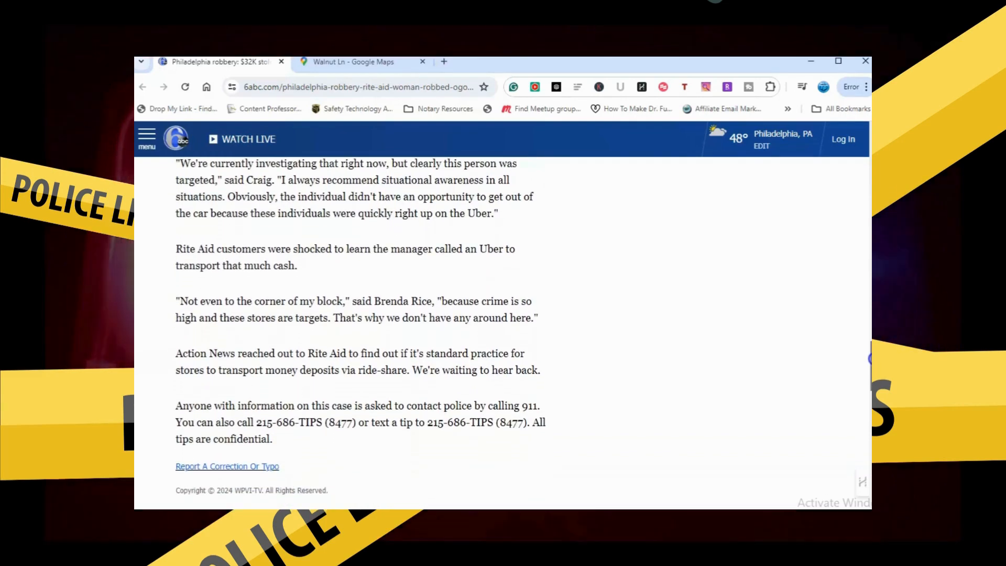
{"action": "scroll", "scroll_direction": "down", "scroll_amount": 3}
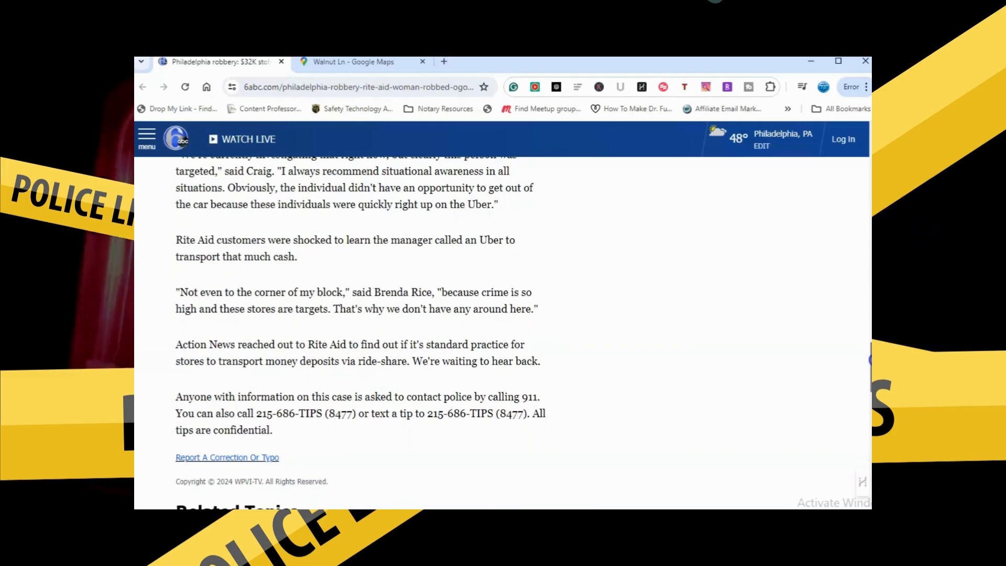
{"action": "scroll", "scroll_direction": "down", "scroll_amount": 3}
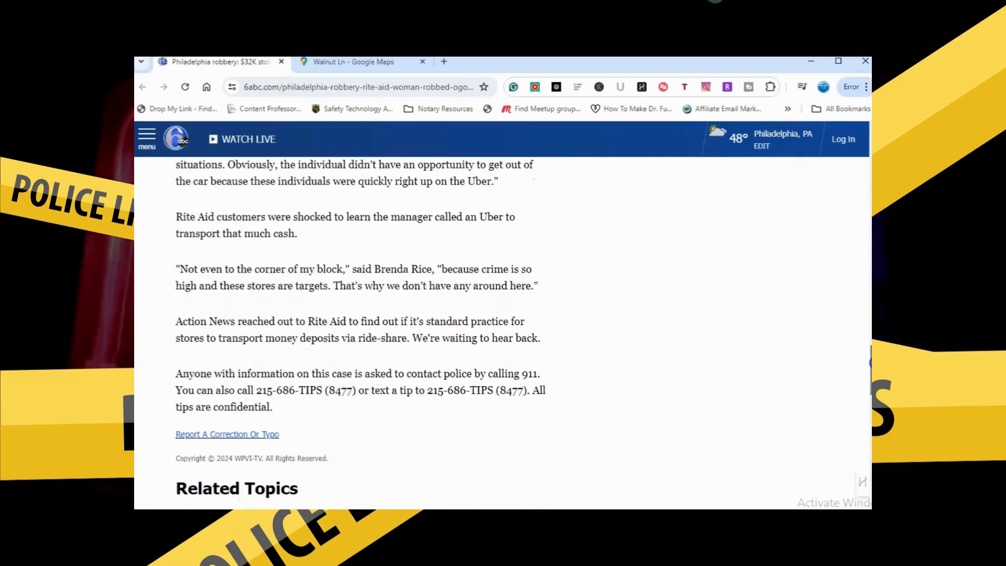
Scroll down through the Related Topics tags (Northwest Philadelphia, Theft, Robbery, Uber) and Taboola links
{"action": "scroll", "scroll_direction": "down", "scroll_amount": 3}
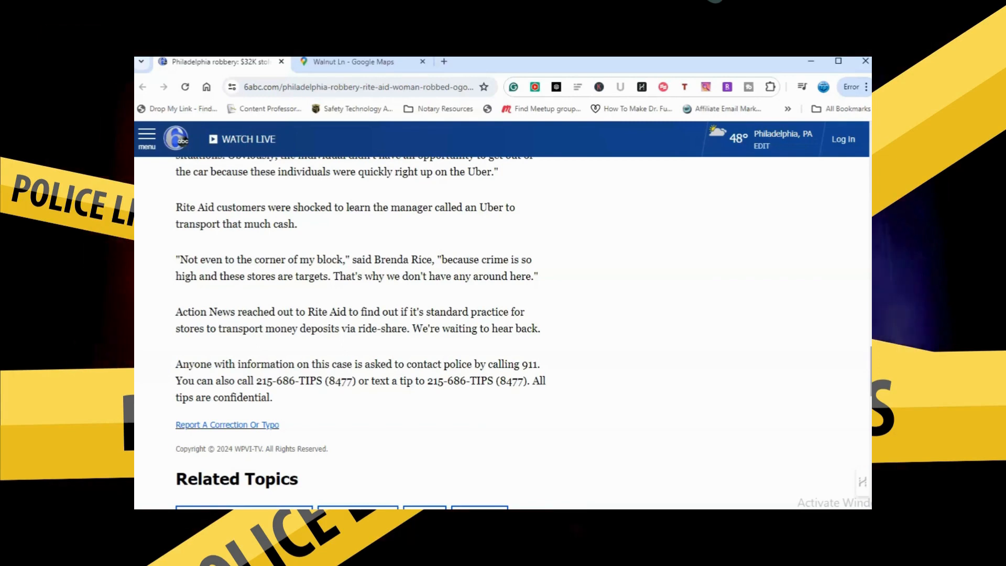
{"action": "scroll", "scroll_direction": "down", "scroll_amount": 3}
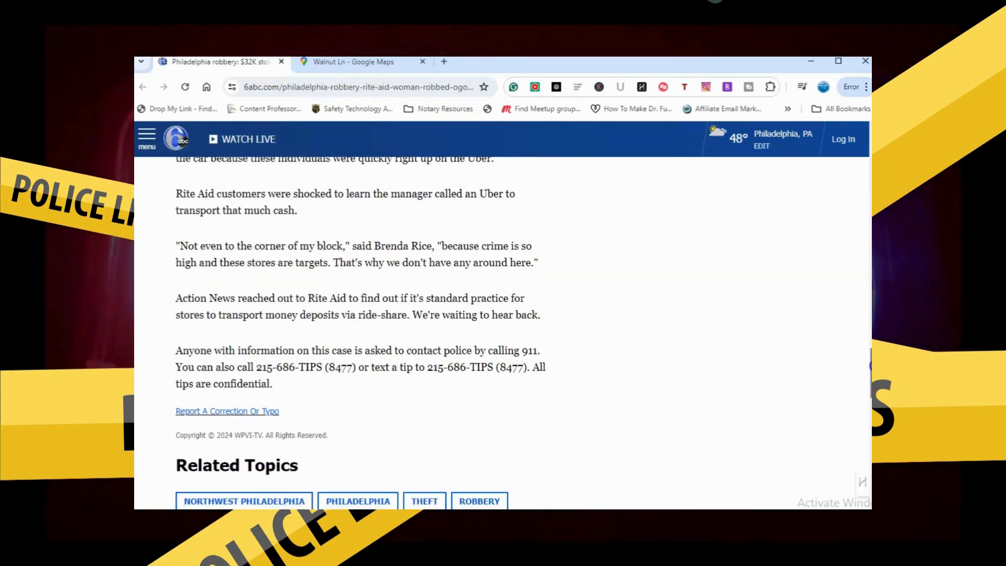
{"action": "scroll", "scroll_direction": "down", "scroll_amount": 3}
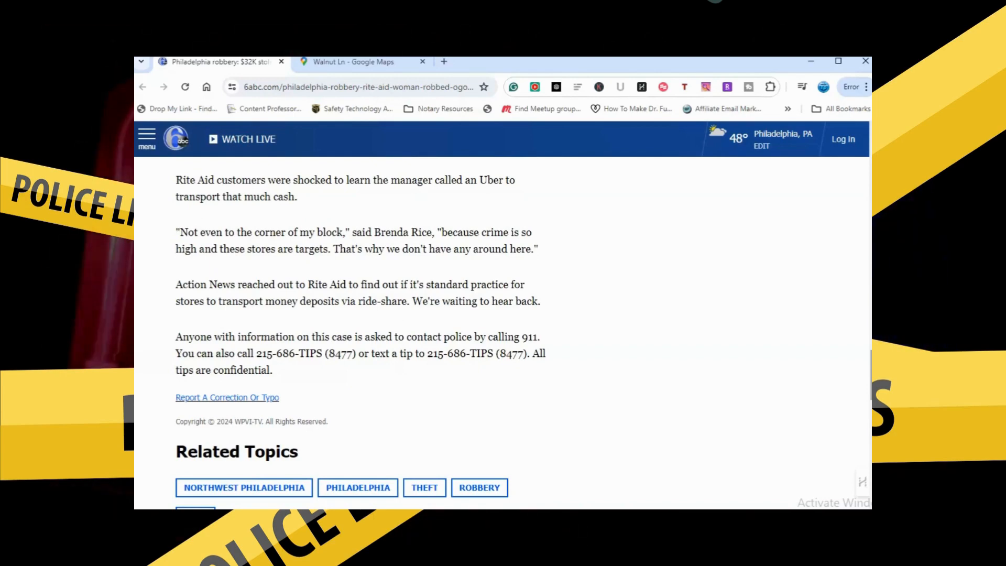
{"action": "scroll", "scroll_direction": "down", "scroll_amount": 3}
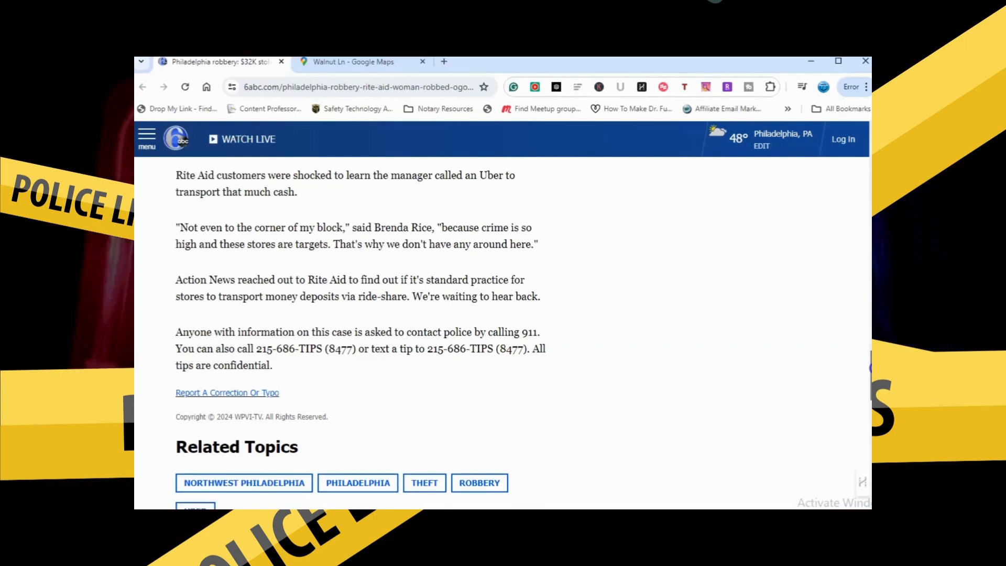
{"action": "scroll", "scroll_direction": "down", "scroll_amount": 3}
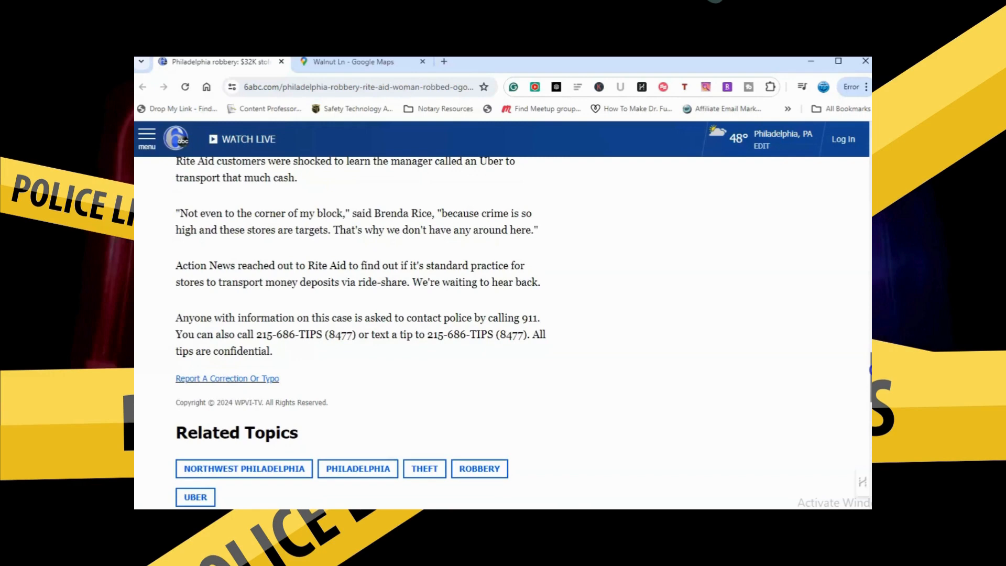
{"action": "scroll", "scroll_direction": "down", "scroll_amount": 3}
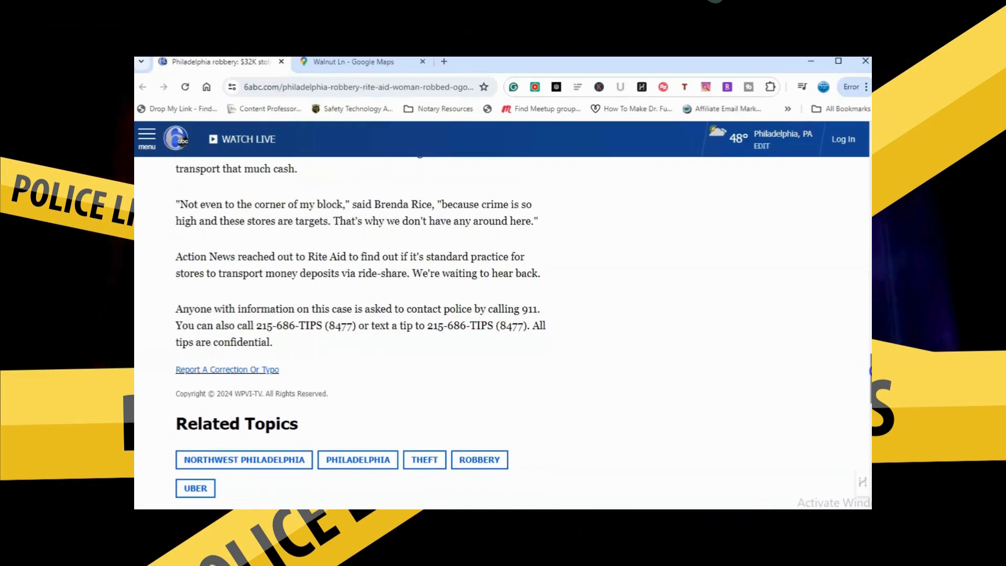
{"action": "scroll", "scroll_direction": "down", "scroll_amount": 3}
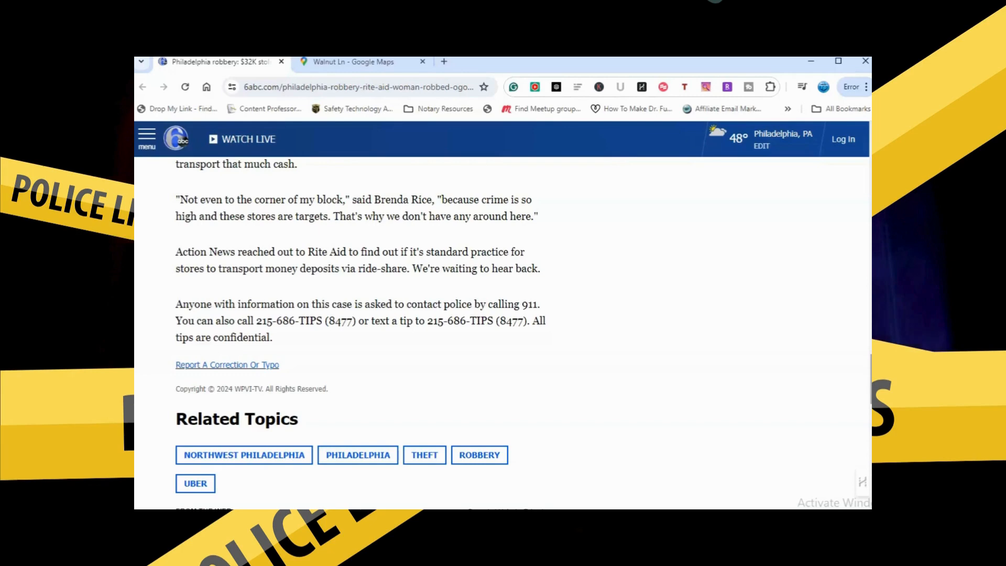
{"action": "scroll", "scroll_direction": "down", "scroll_amount": 3}
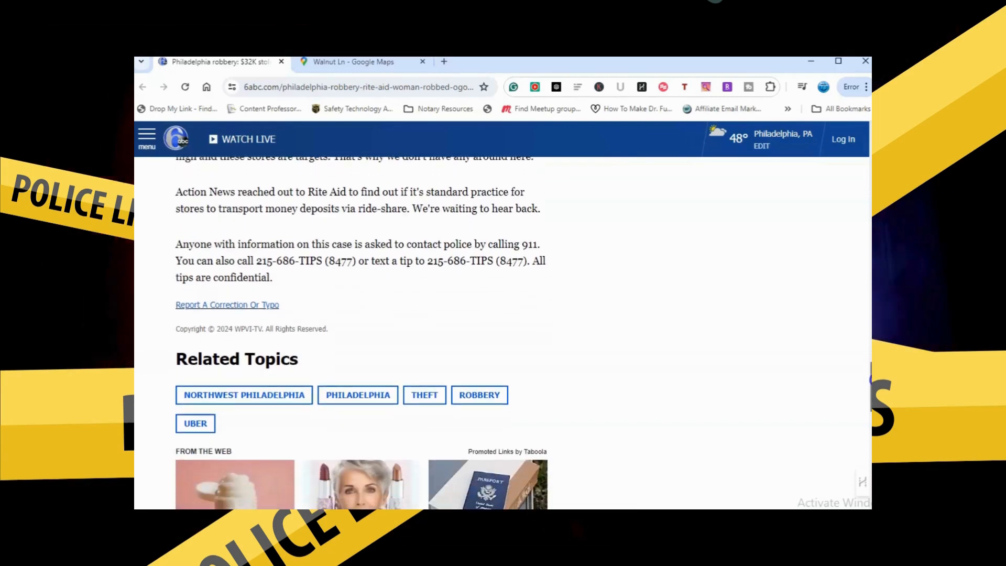
{"action": "scroll", "scroll_direction": "up", "scroll_amount": 3}
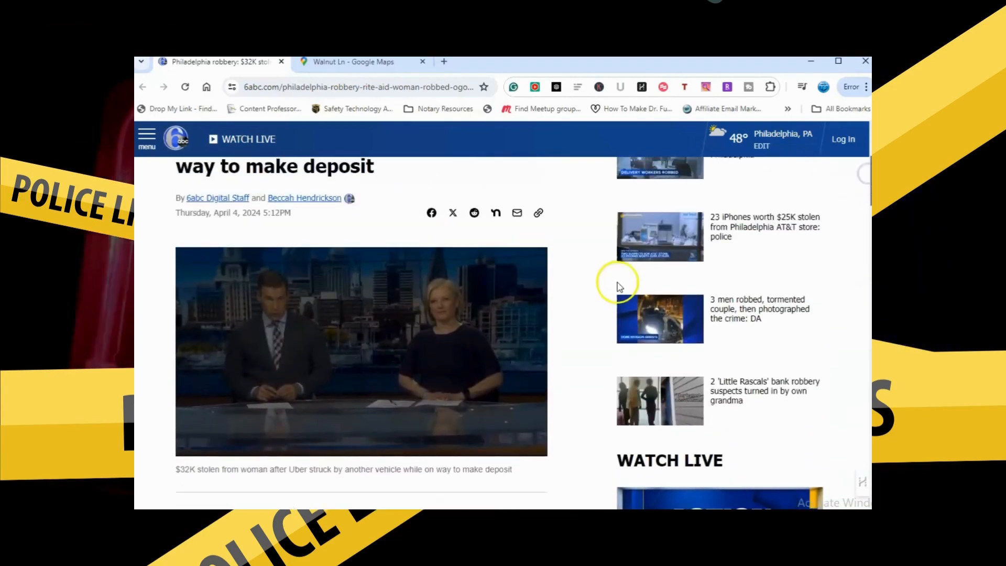
Play the anchors' news clip, pause it at 0:15, then resume playback
{"action": "left_click", "coordinate": [361, 350]}
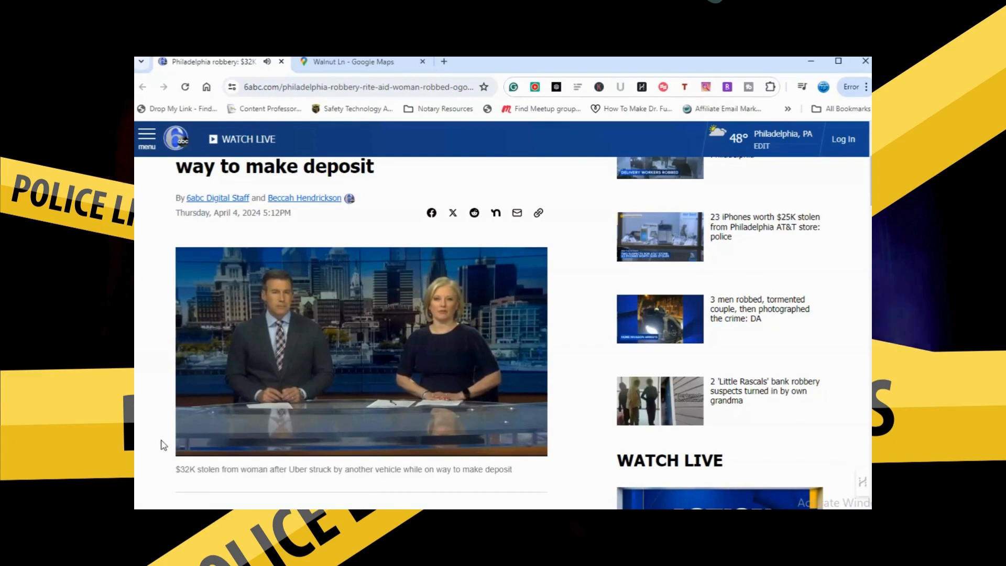
{"action": "left_click", "coordinate": [360, 355]}
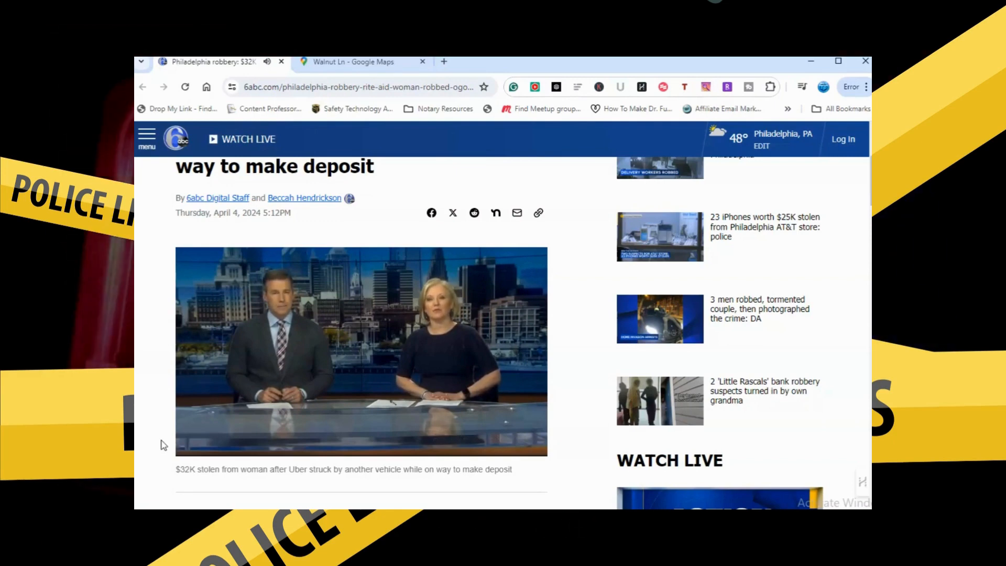
{"action": "left_click", "coordinate": [197, 439]}
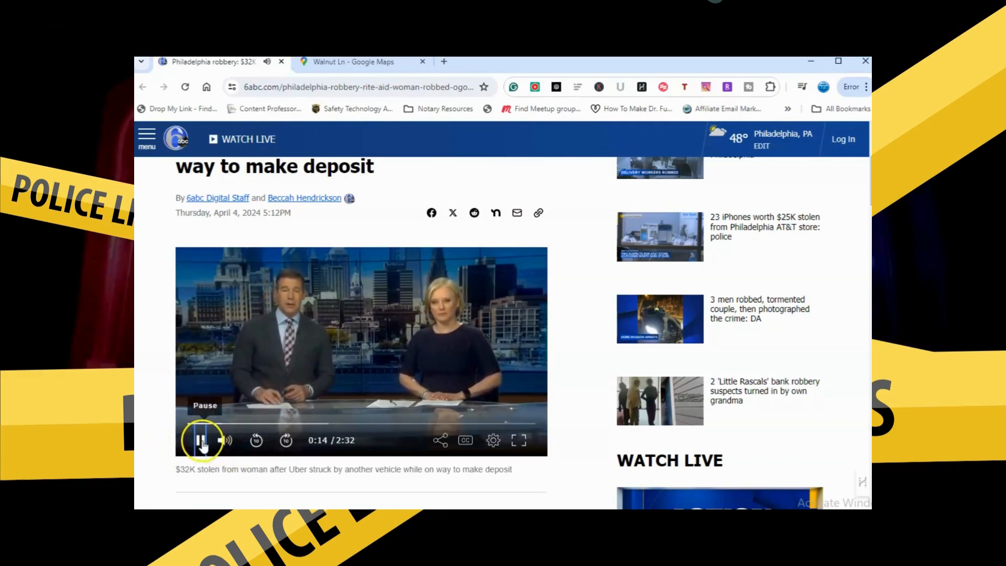
{"action": "left_click", "coordinate": [200, 440]}
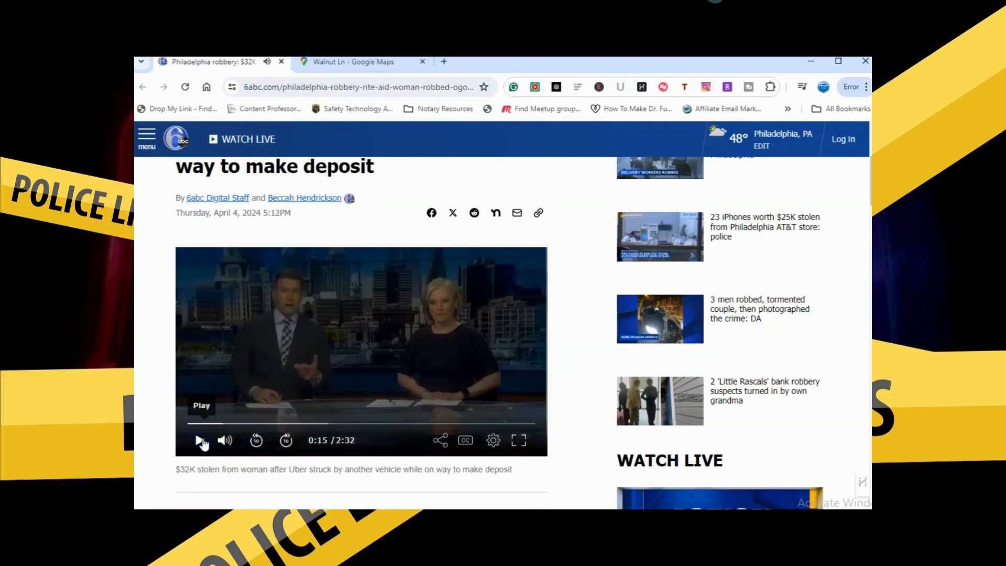
{"action": "mouse_move", "coordinate": [200, 441]}
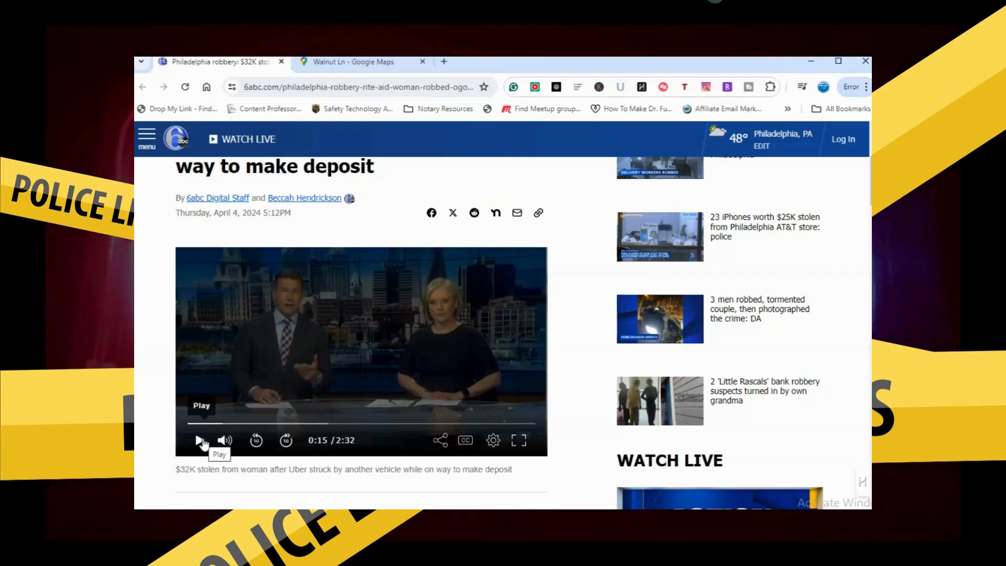
{"action": "left_click", "coordinate": [200, 440]}
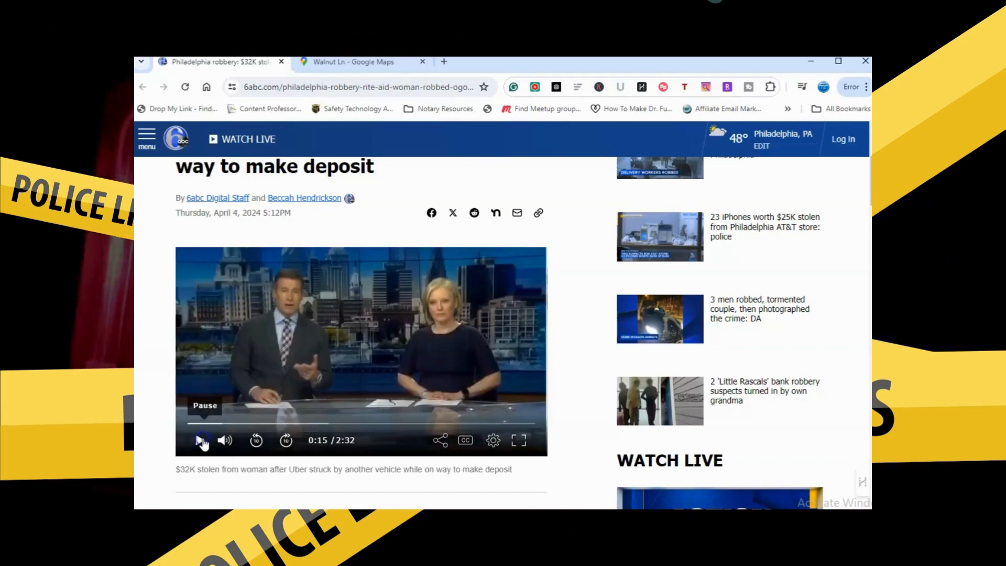
Pause on the robbery footage, skip ahead, and pause the clip at 1:51 on the interview
{"action": "left_click", "coordinate": [200, 441]}
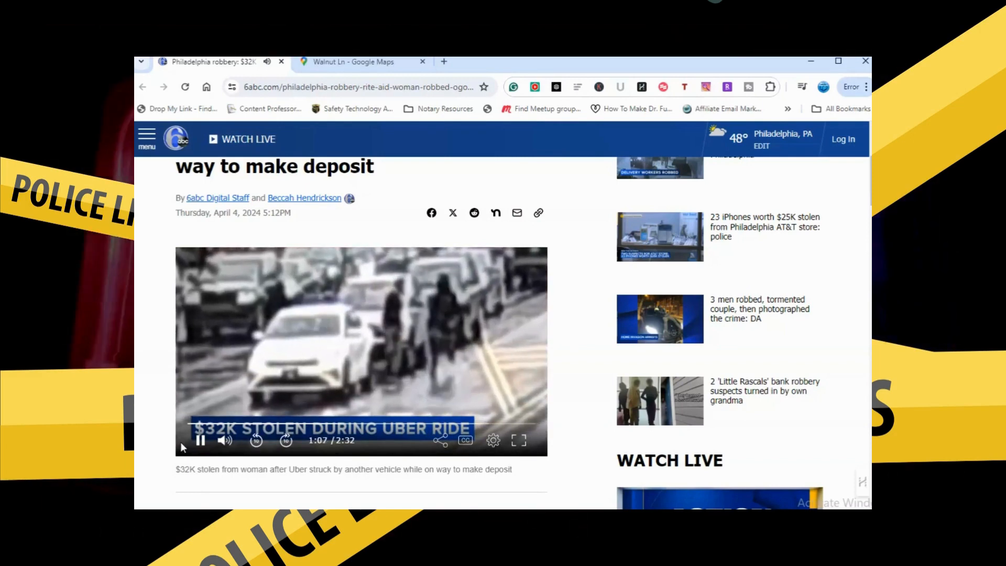
{"action": "left_click", "coordinate": [200, 440]}
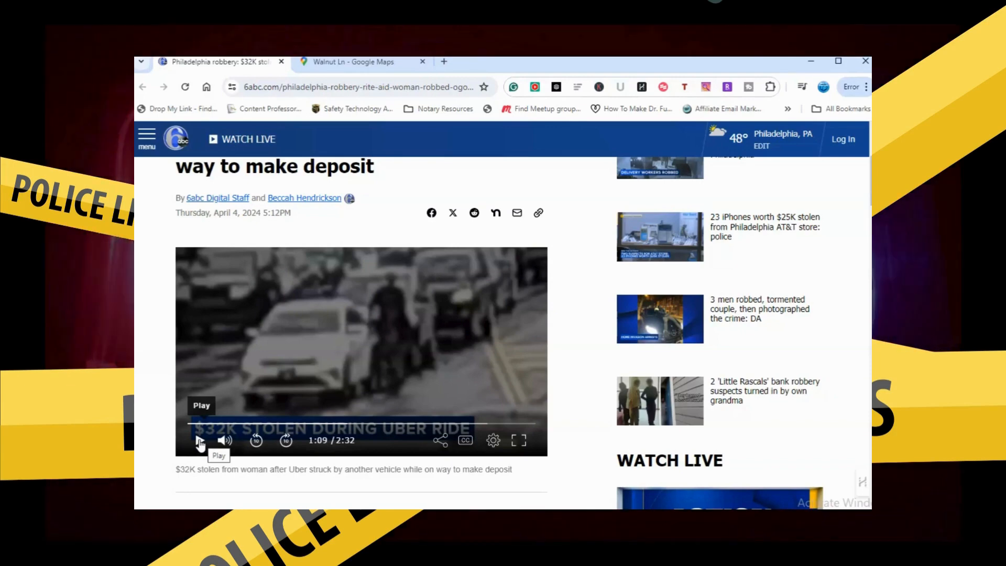
{"action": "left_click", "coordinate": [198, 441]}
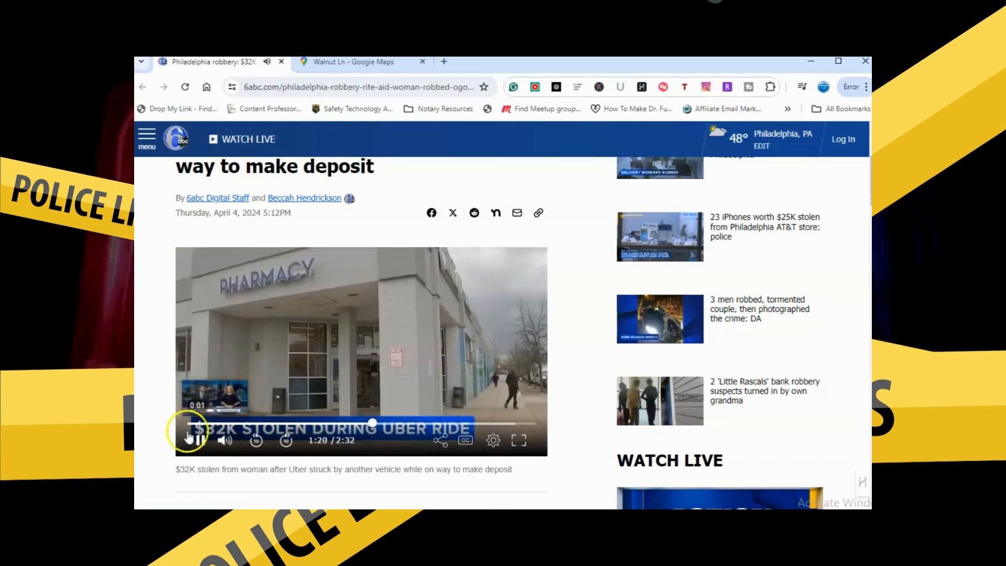
{"action": "left_click", "coordinate": [190, 440]}
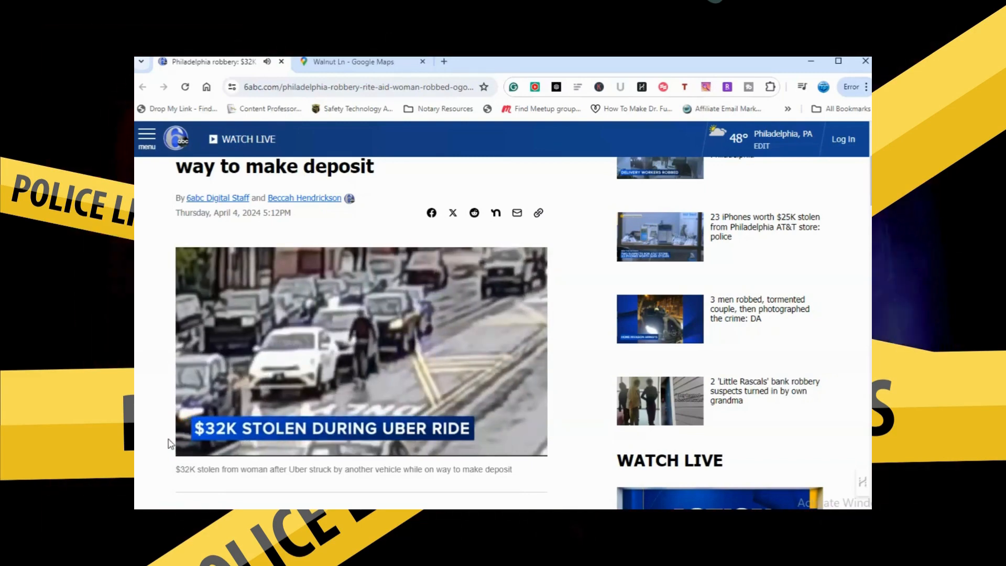
{"action": "left_click", "coordinate": [361, 349]}
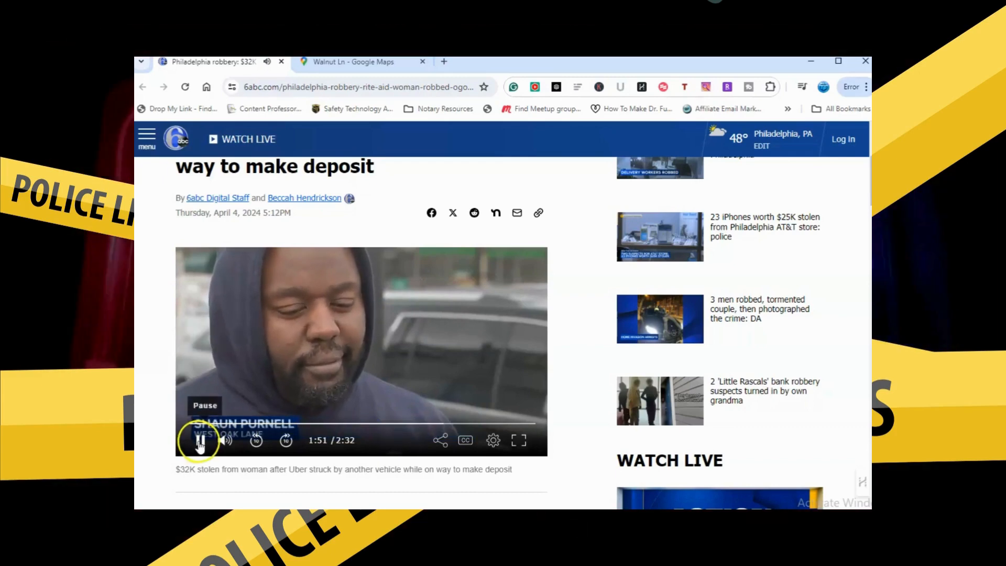
{"action": "left_click", "coordinate": [200, 442]}
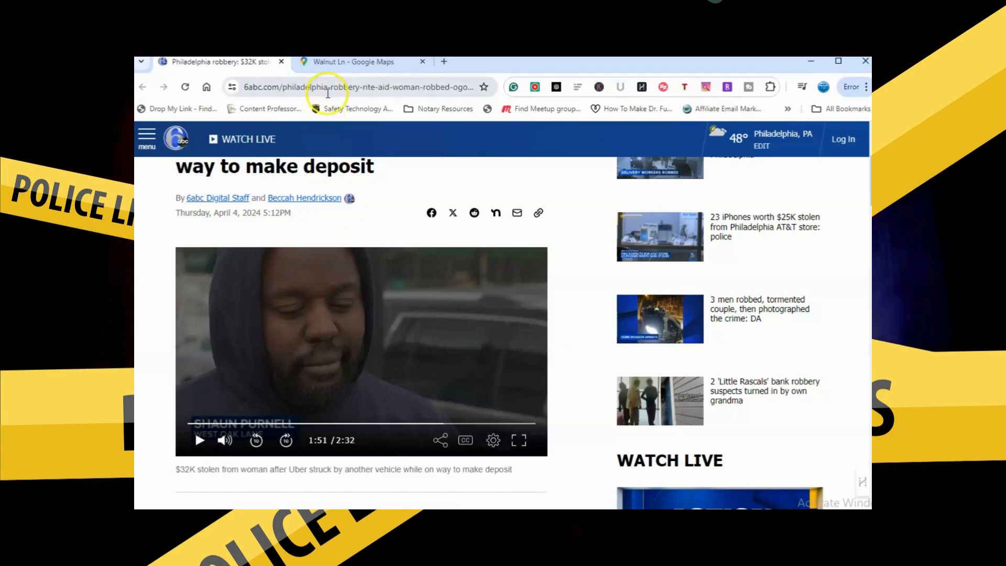
Switch to the 'Walnut Ln - Google Maps' tab
{"action": "left_click", "coordinate": [352, 61]}
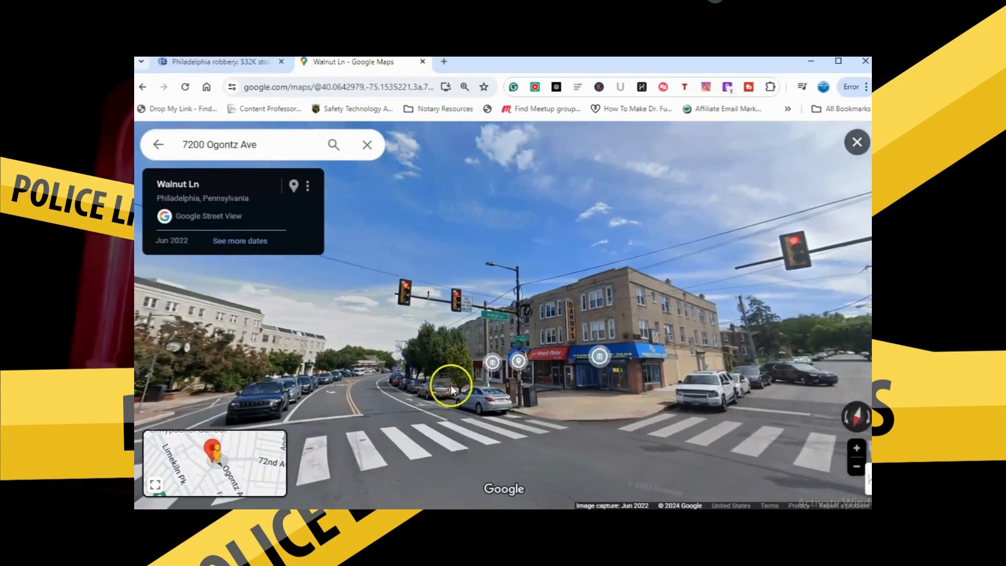
Look around the Ogontz Ave and Walnut Ln corner in Street View, then return to the article
{"action": "left_click_drag", "start_coordinate": [452, 385], "coordinate": [457, 417]}
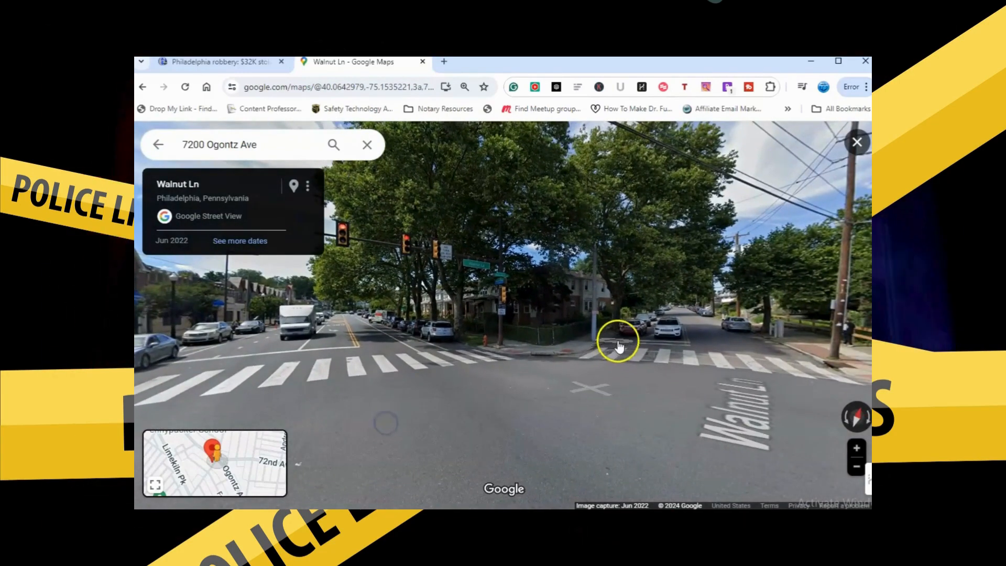
{"action": "left_click", "coordinate": [616, 343]}
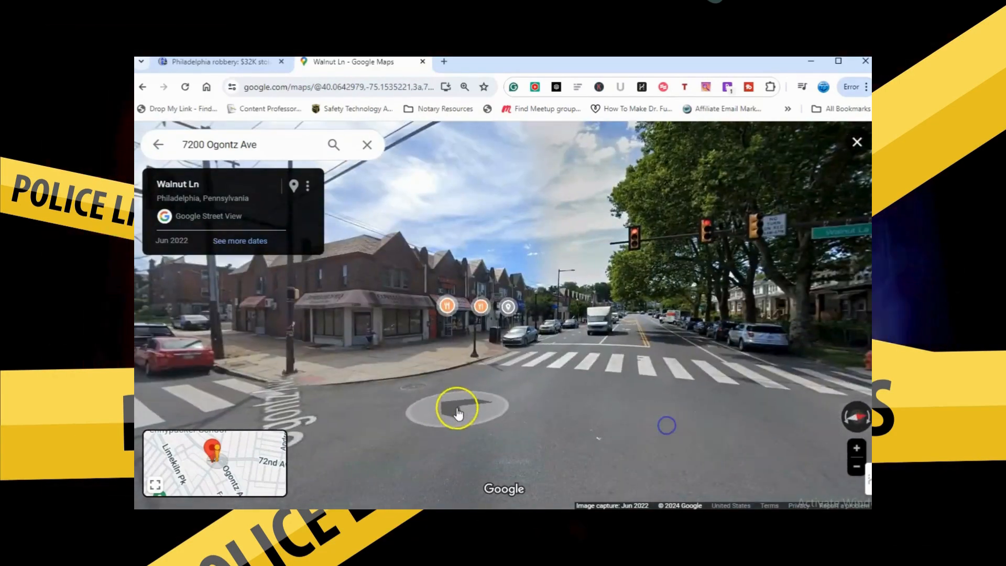
{"action": "left_click", "coordinate": [216, 62]}
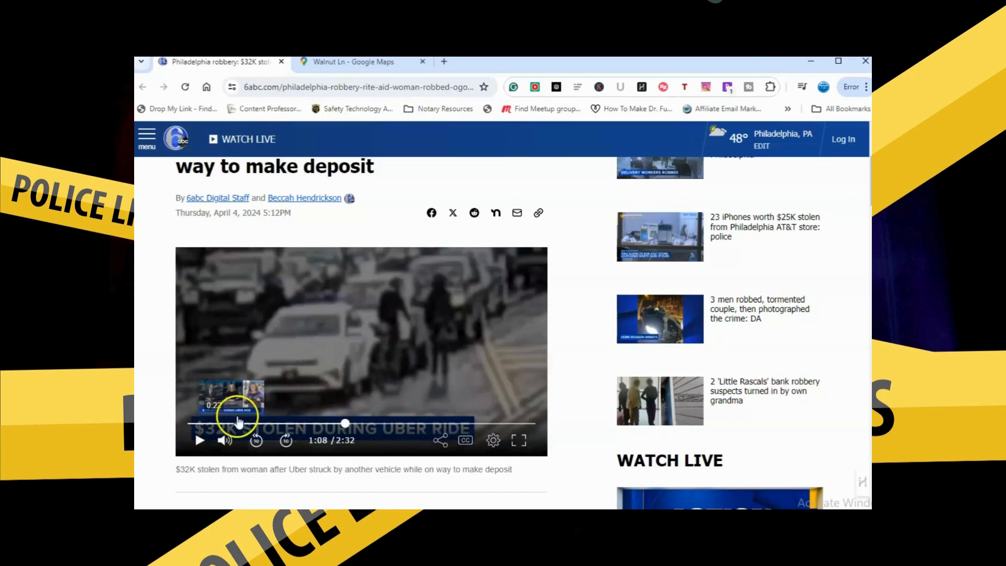
Rewind the clip to about 1:06, replay the getaway footage, and pause at 1:10
{"action": "left_click", "coordinate": [200, 441]}
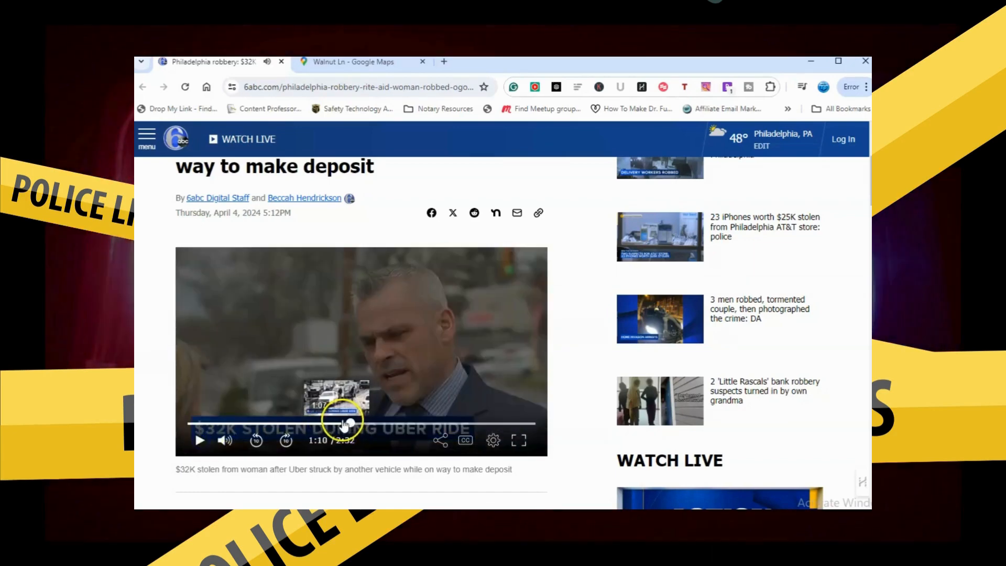
{"action": "left_click", "coordinate": [200, 440]}
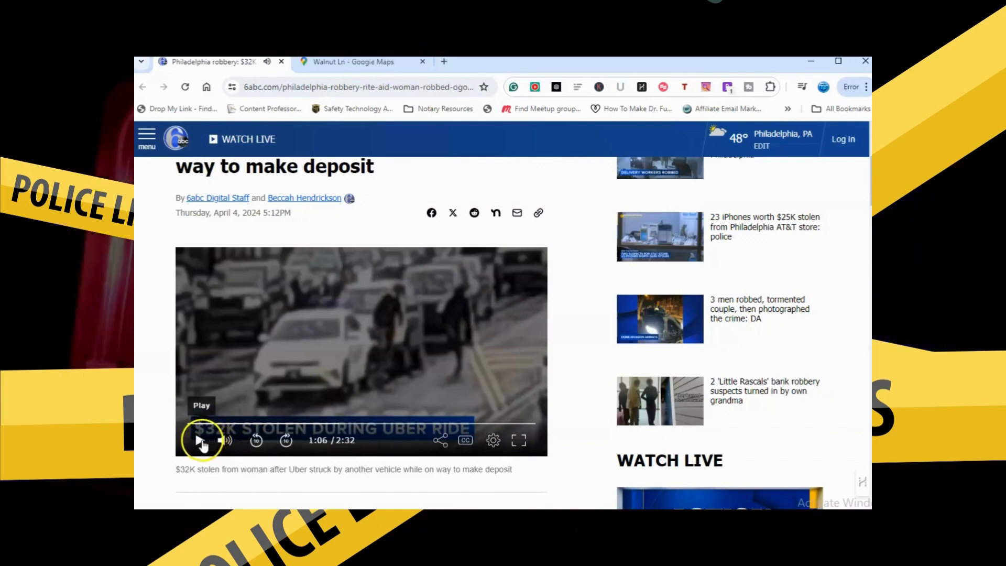
{"action": "left_click", "coordinate": [199, 441]}
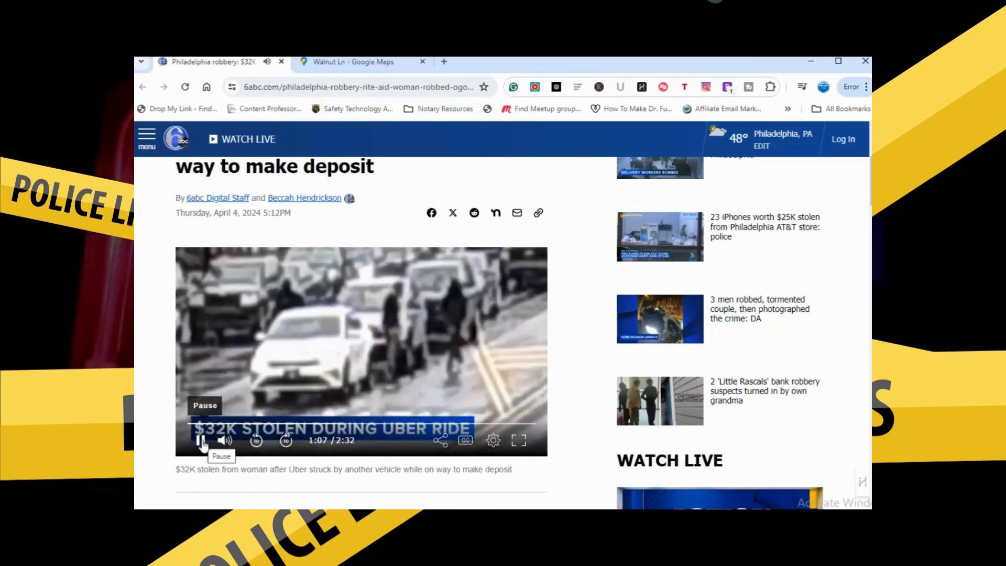
{"action": "left_click", "coordinate": [200, 440]}
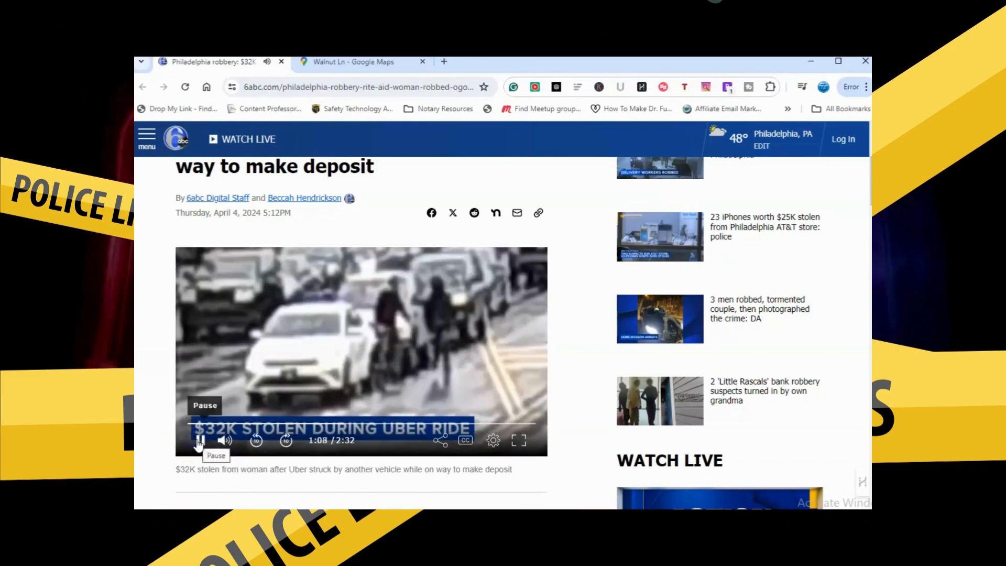
{"action": "left_click", "coordinate": [201, 441]}
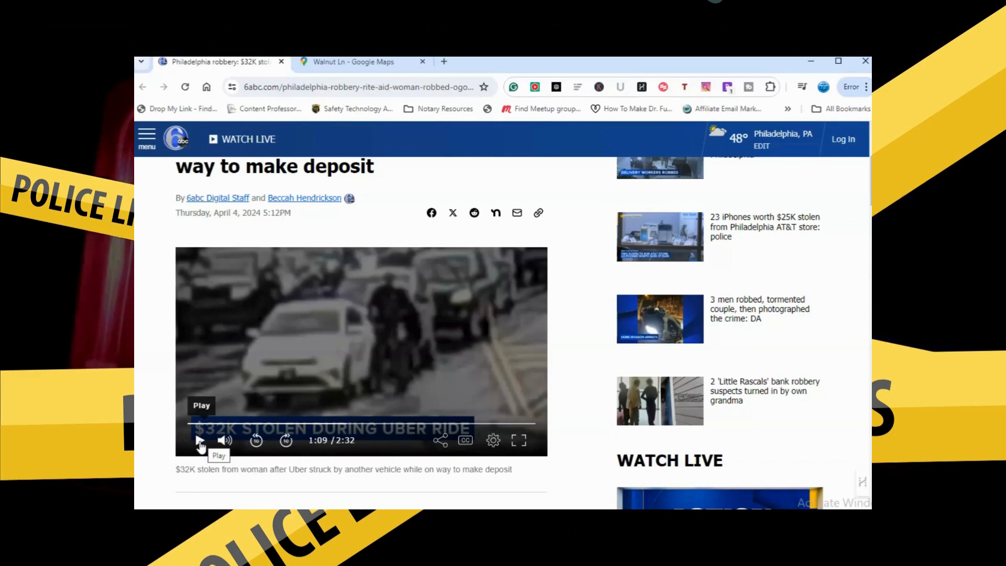
{"action": "left_click", "coordinate": [200, 440]}
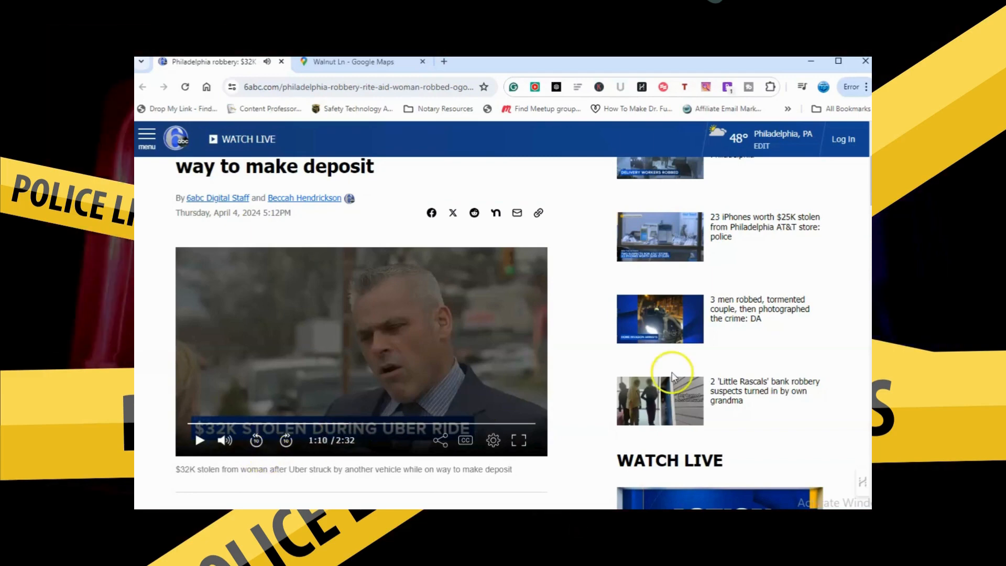
{"action": "scroll", "scroll_direction": "down", "scroll_amount": 3}
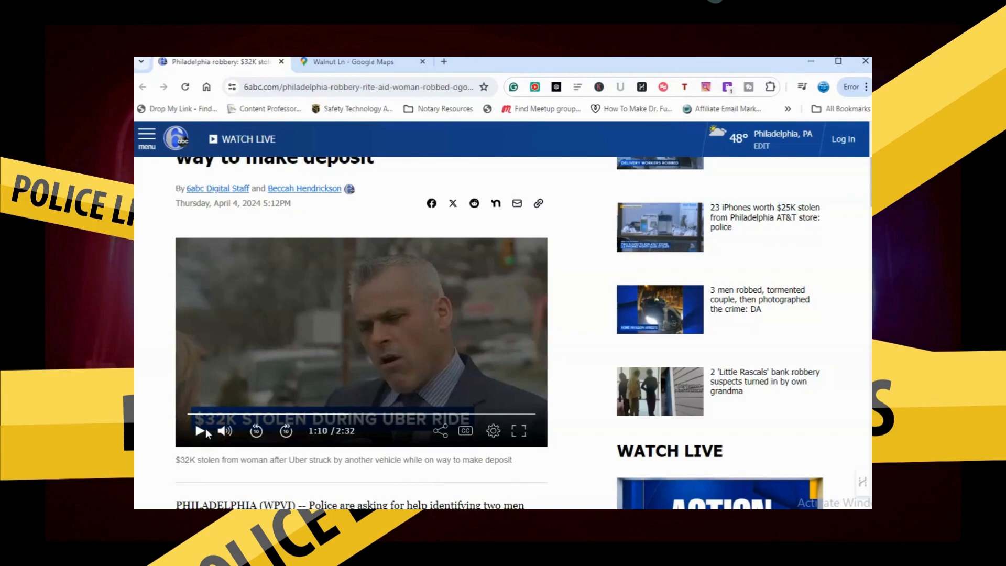
{"action": "mouse_move", "coordinate": [325, 424]}
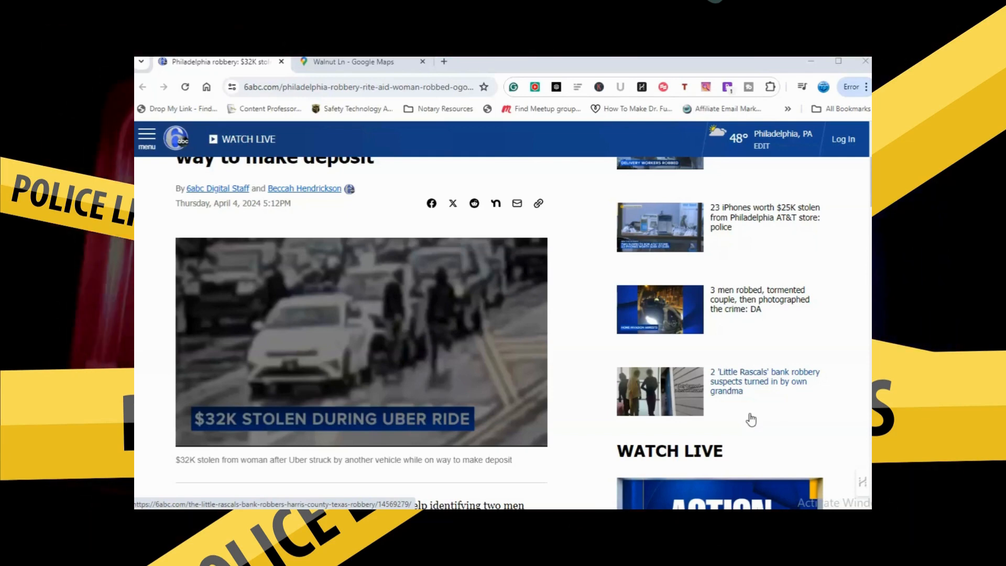
{"action": "mouse_move", "coordinate": [795, 353]}
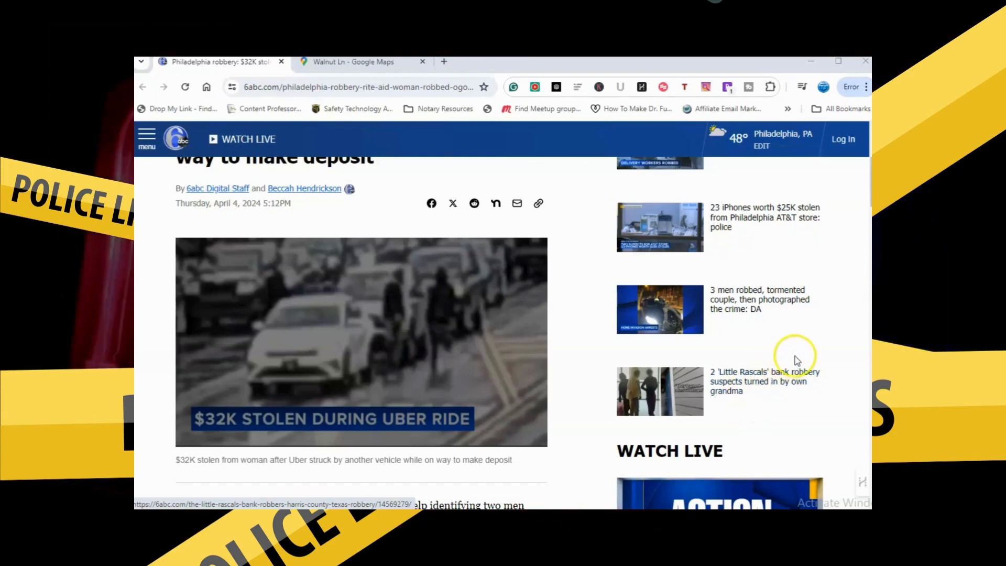